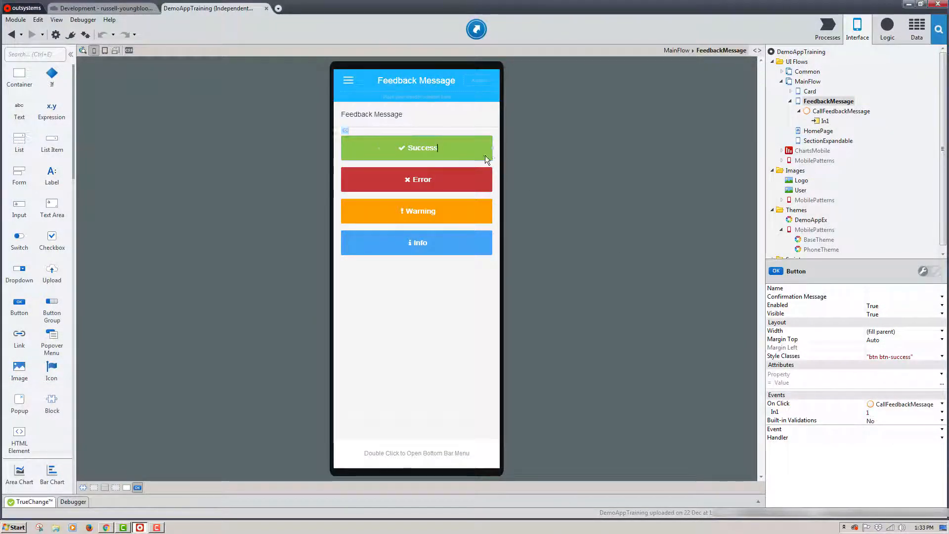
# Check the Success and Warning buttons' style classes and open the CallFeedbackMessage action.
pyautogui.click(417, 210)
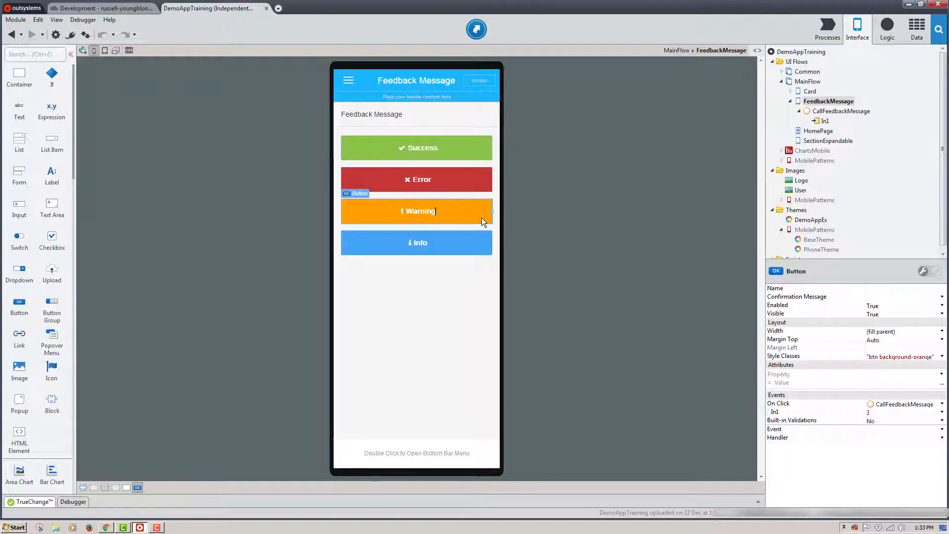
pyautogui.click(841, 111)
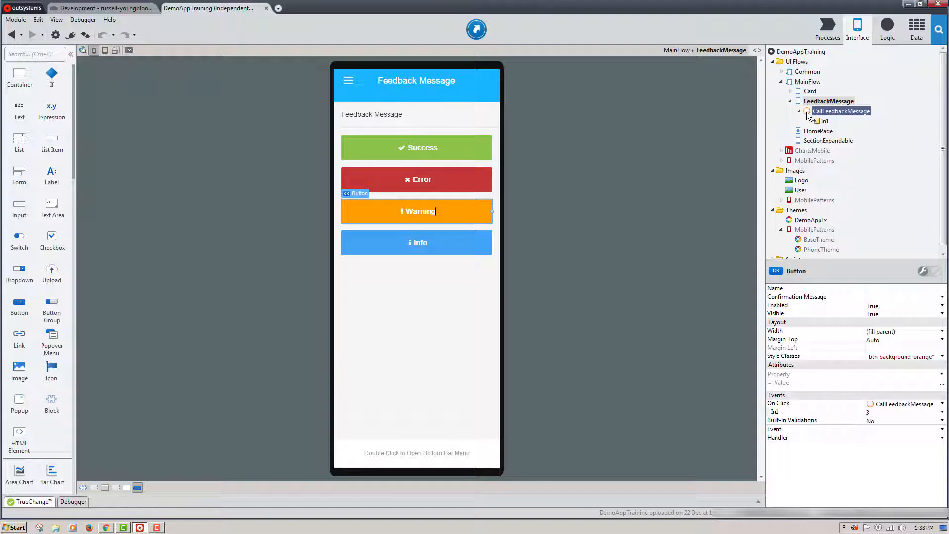
pyautogui.doubleClick(841, 111)
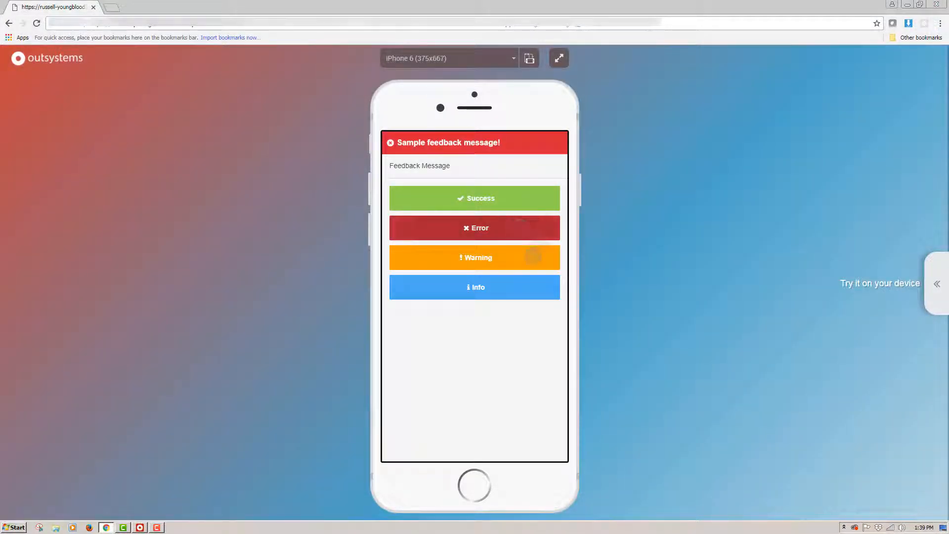
# Dismiss the red error message and trigger the green success feedback message.
pyautogui.click(475, 257)
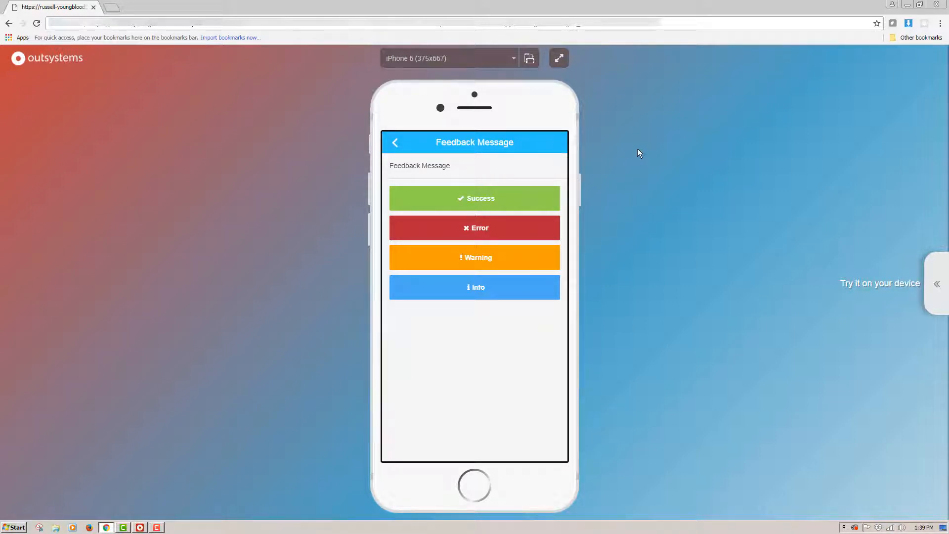
pyautogui.click(475, 286)
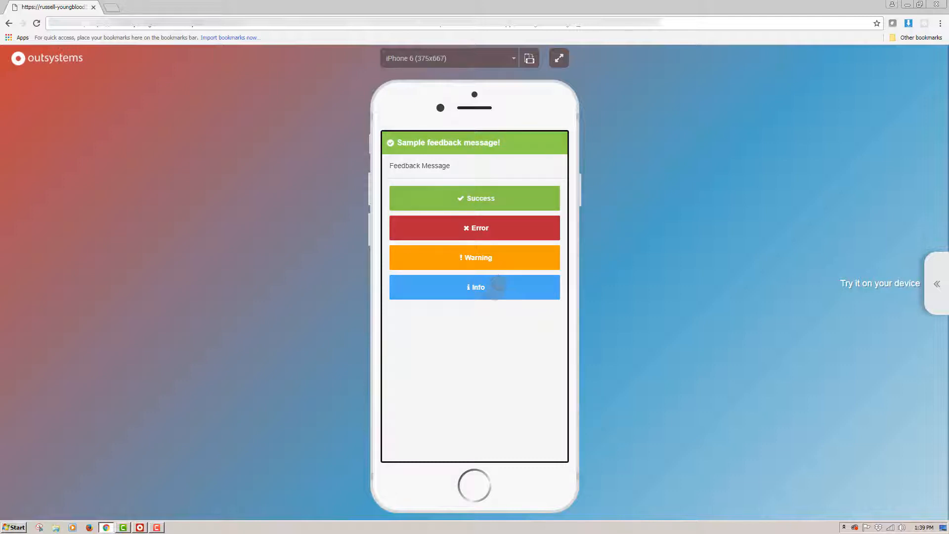
pyautogui.click(475, 287)
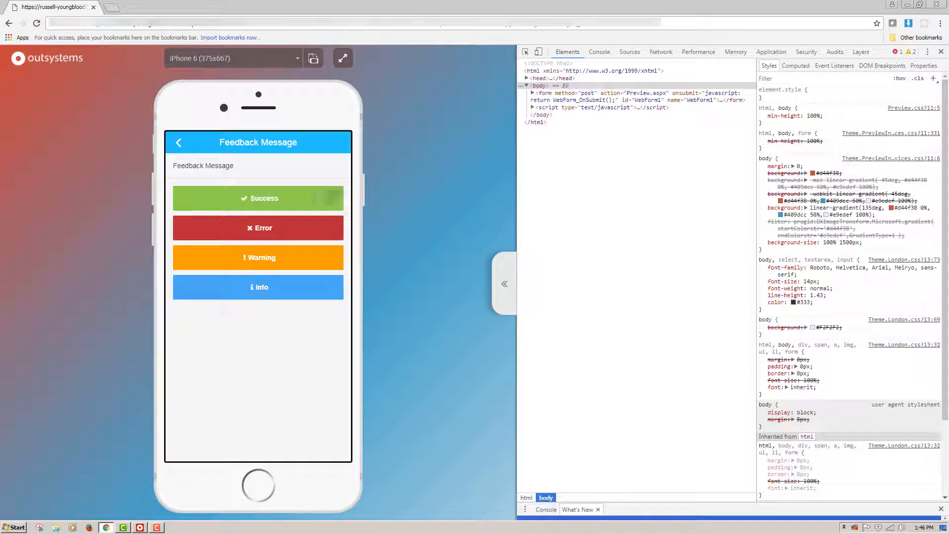
# Inspect the error message element and change its class to feedback-message-success.
pyautogui.click(257, 198)
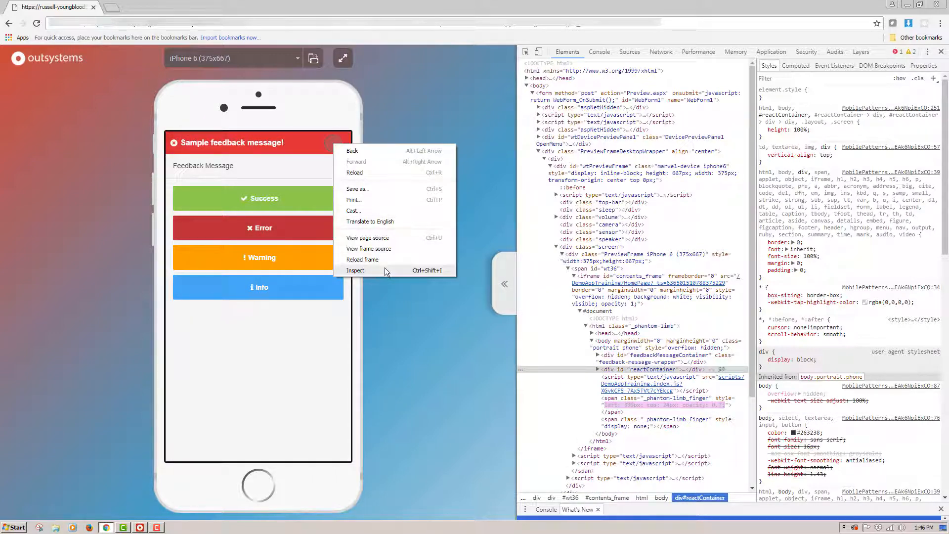
pyautogui.click(356, 270)
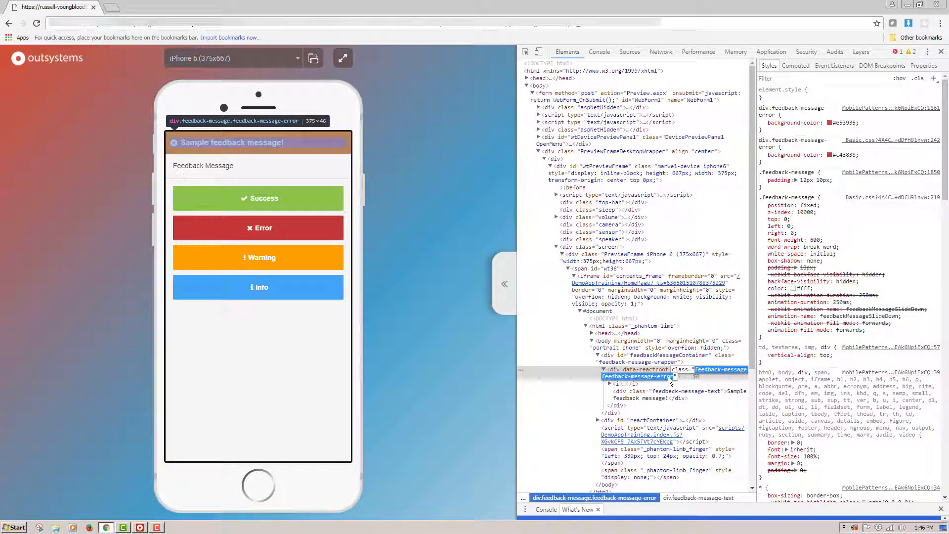
pyautogui.write('feedback-message-success')
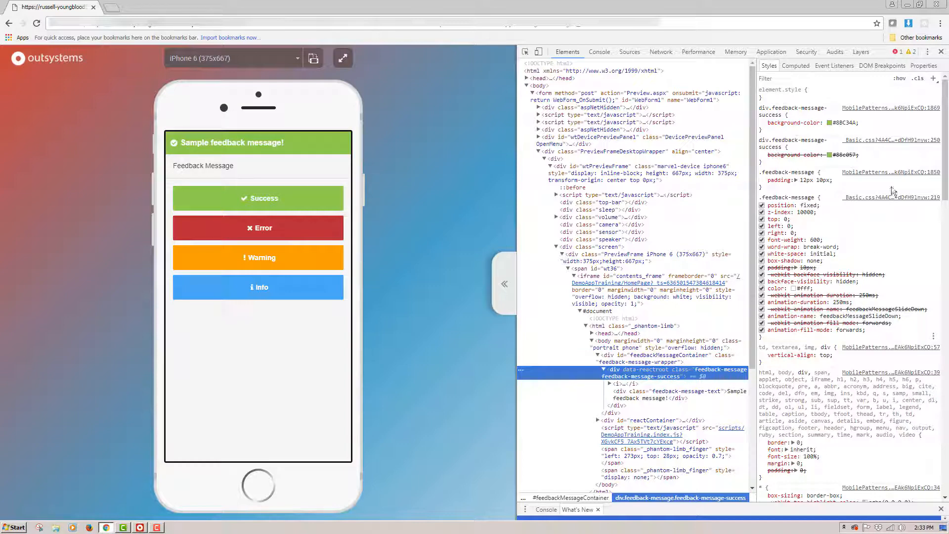
# Copy the Feedback Message CSS block from the source stylesheet into inspector-stylesheet.
pyautogui.click(629, 52)
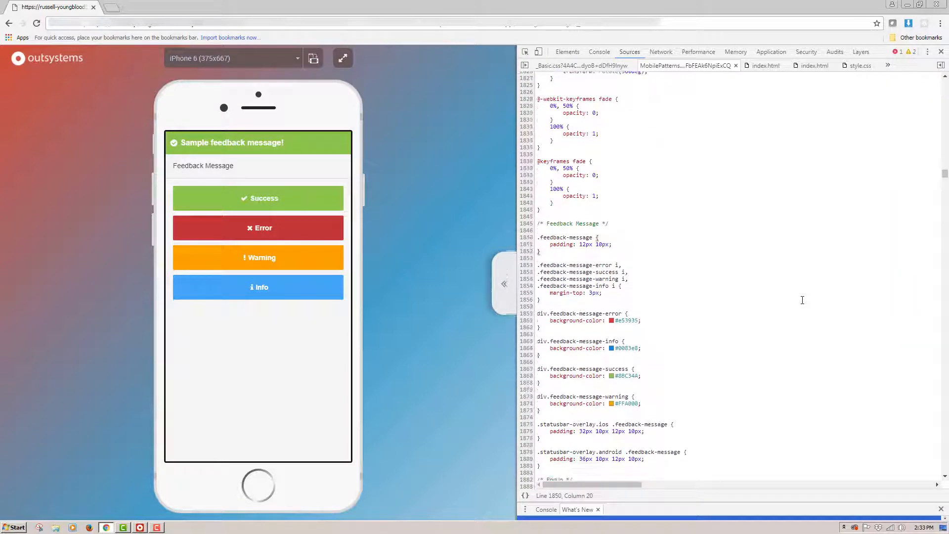
pyautogui.moveTo(537, 354); pyautogui.dragTo(539, 466)
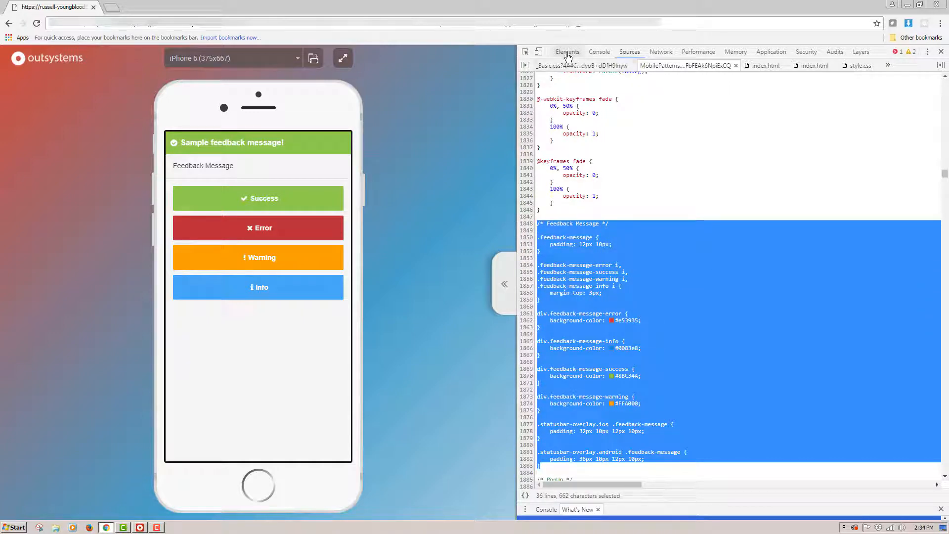
pyautogui.click(566, 51)
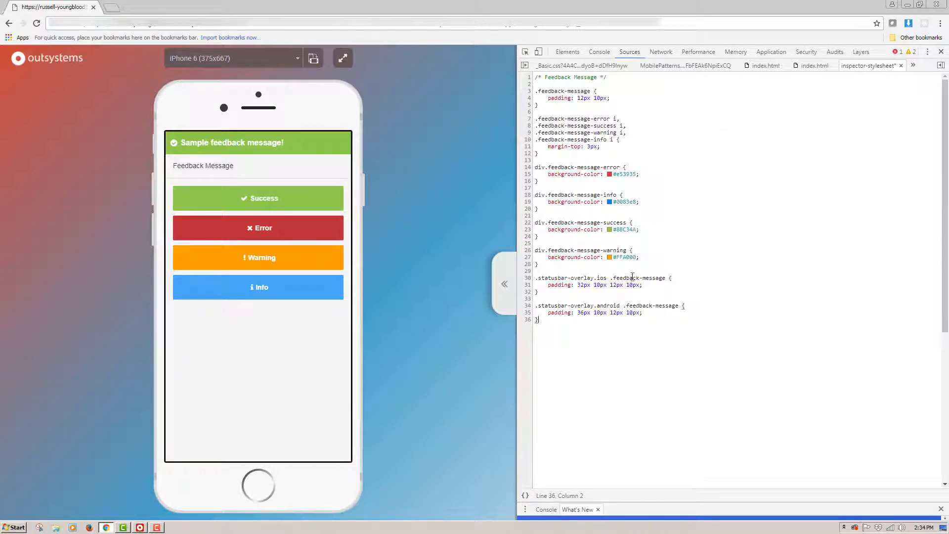
pyautogui.moveTo(609, 229)
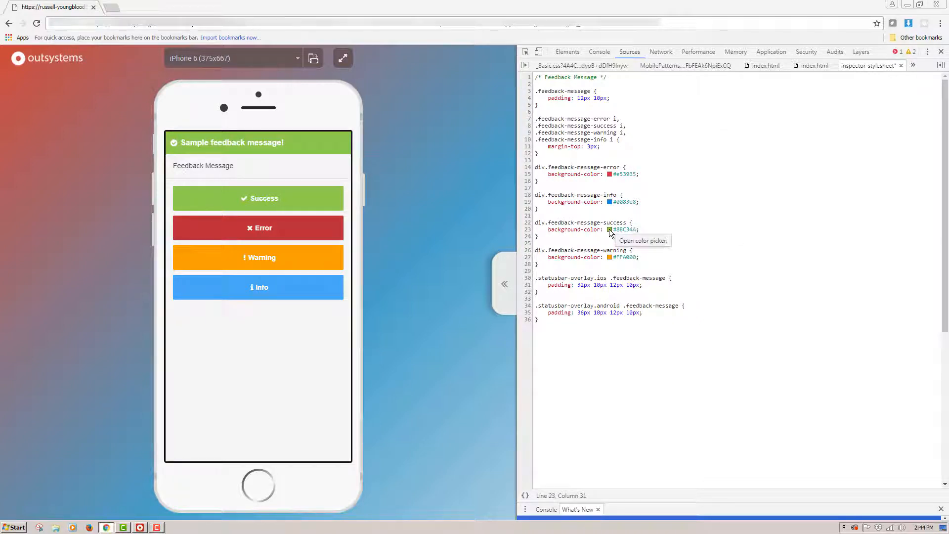
pyautogui.click(610, 230)
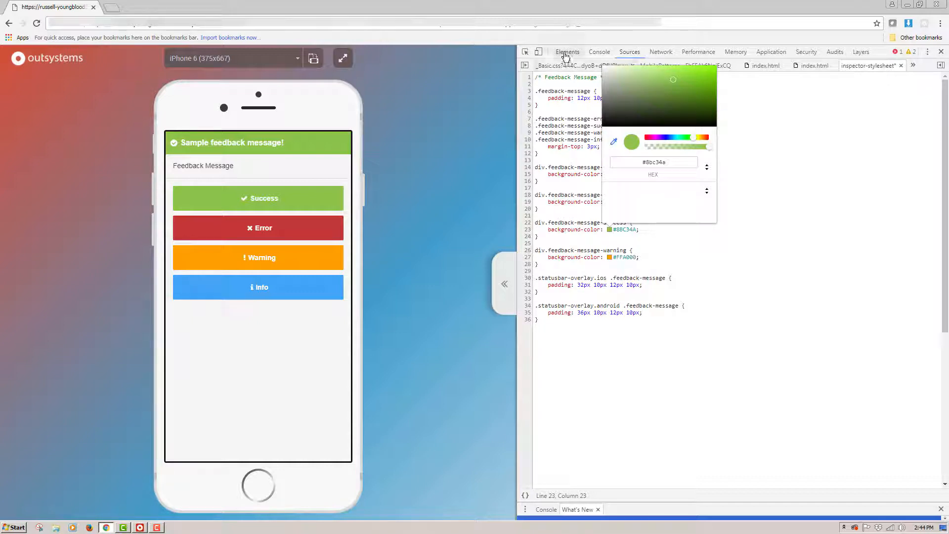
pyautogui.click(567, 52)
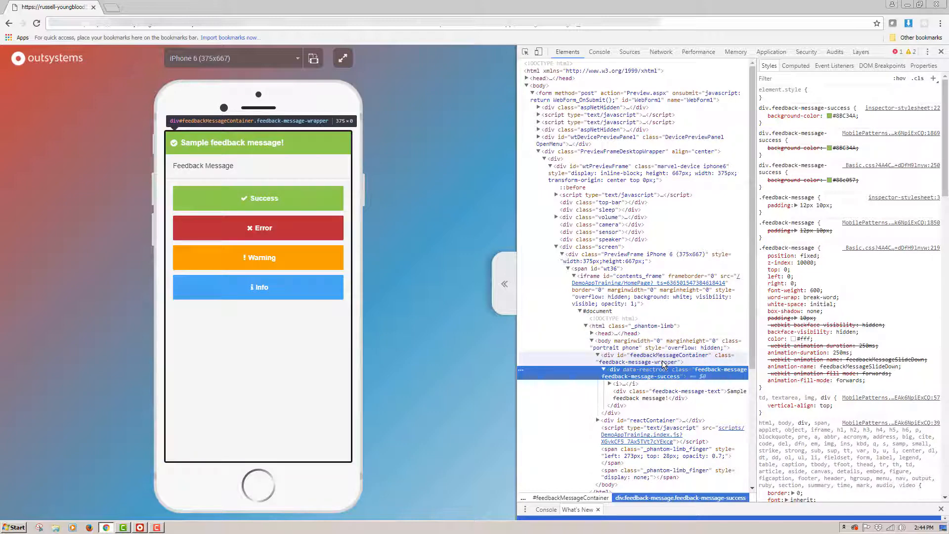
# Add a feedback-message-wrapper rule: background #0006, position fixed, offsets 0, z-index 999.
pyautogui.rightClick(642, 355)
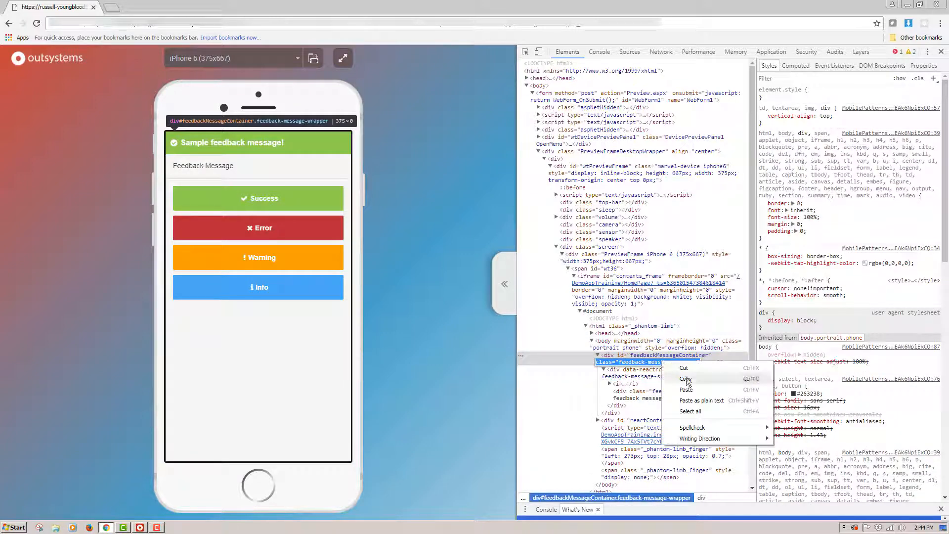
pyautogui.click(684, 379)
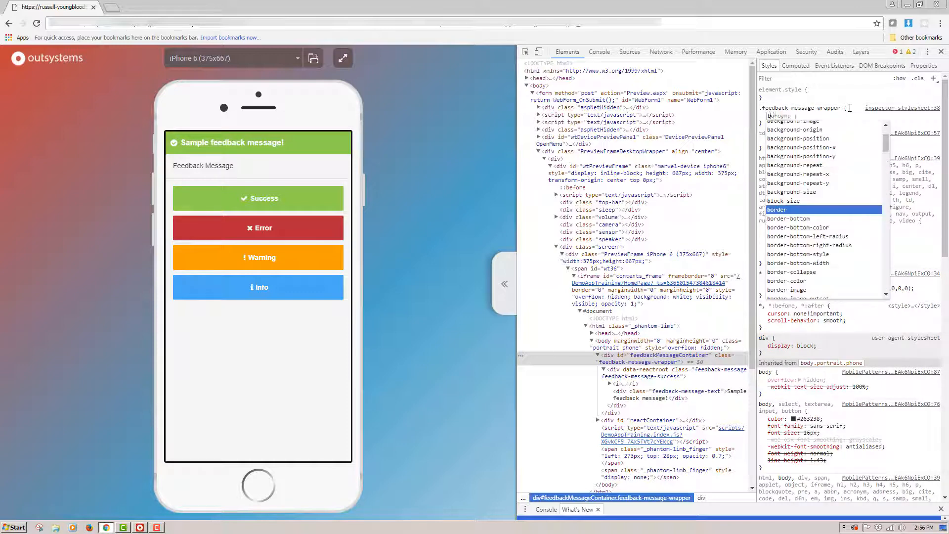
pyautogui.write('background: #0006;')
pyautogui.write('right')
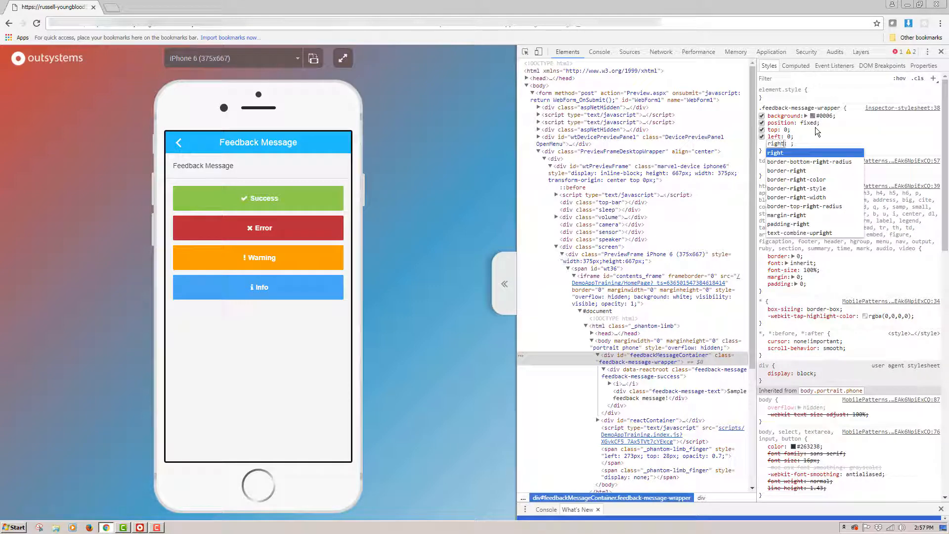
pyautogui.write('0')
pyautogui.write('z-index')
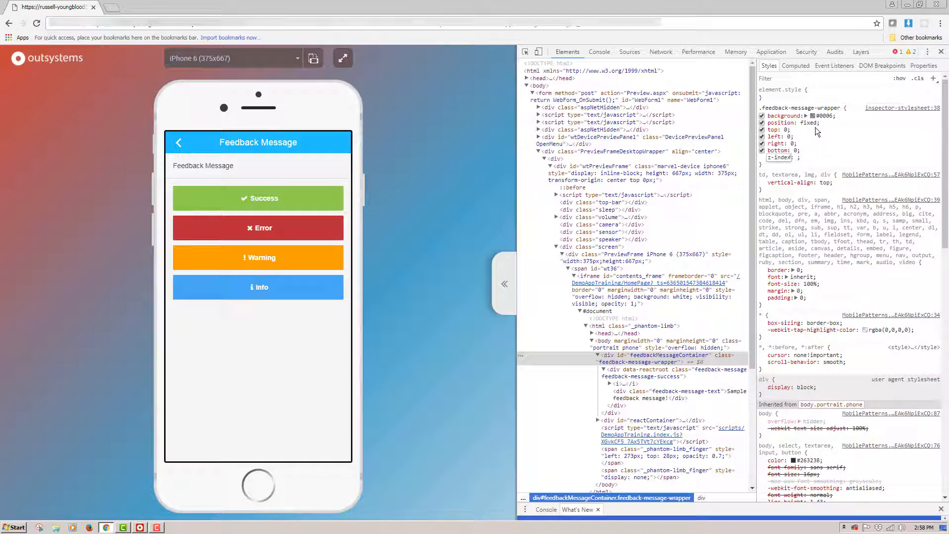
pyautogui.write('999')
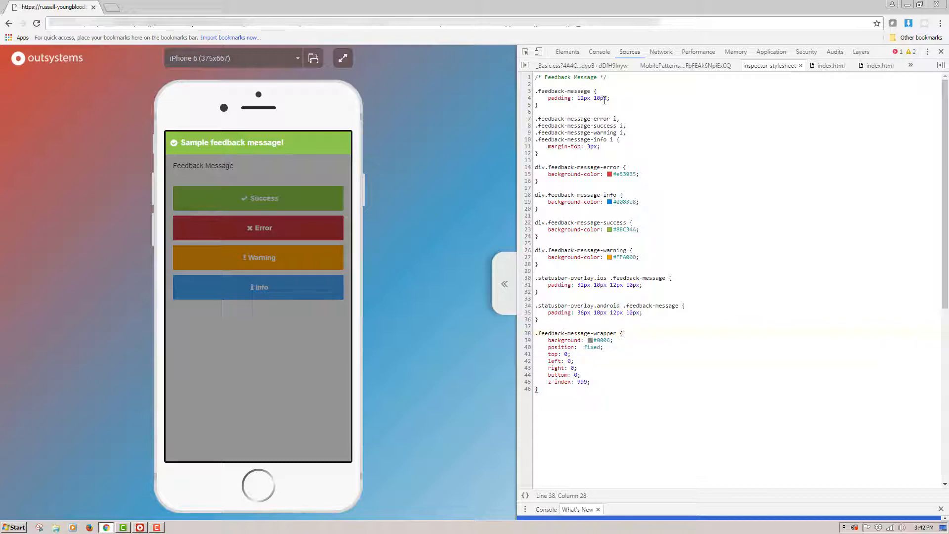
# Set the .feedback-message rule to position absolute with top 50%.
pyautogui.write('2')
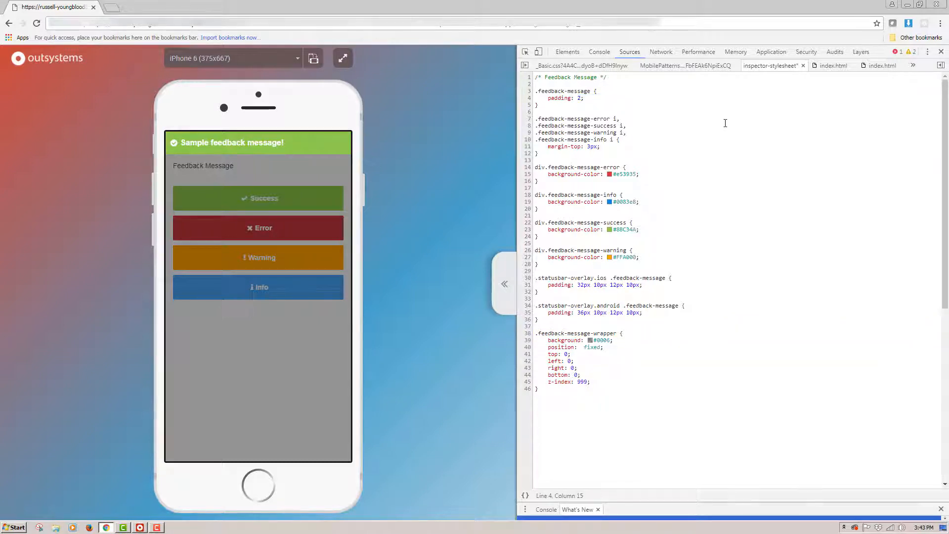
pyautogui.write('0px')
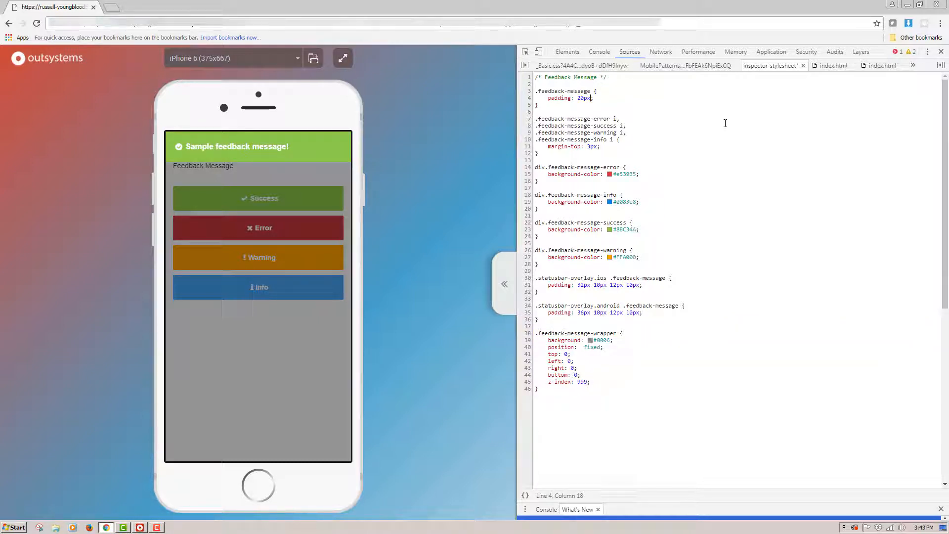
pyautogui.write('position: absolute')
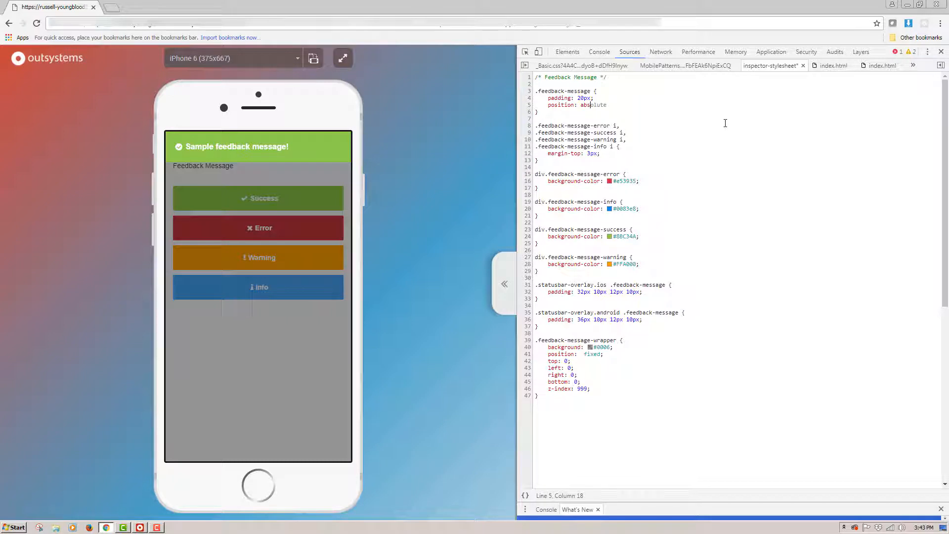
pyautogui.write(';')
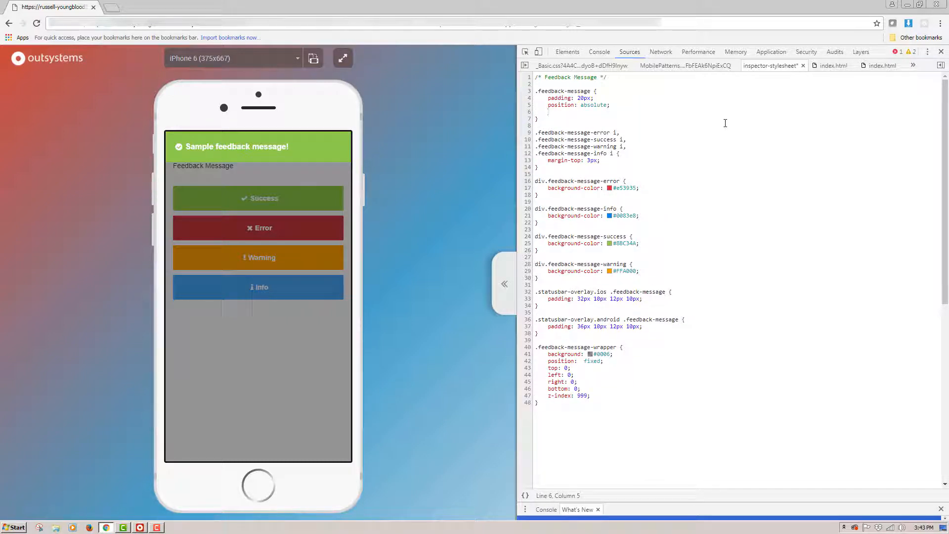
pyautogui.write('top')
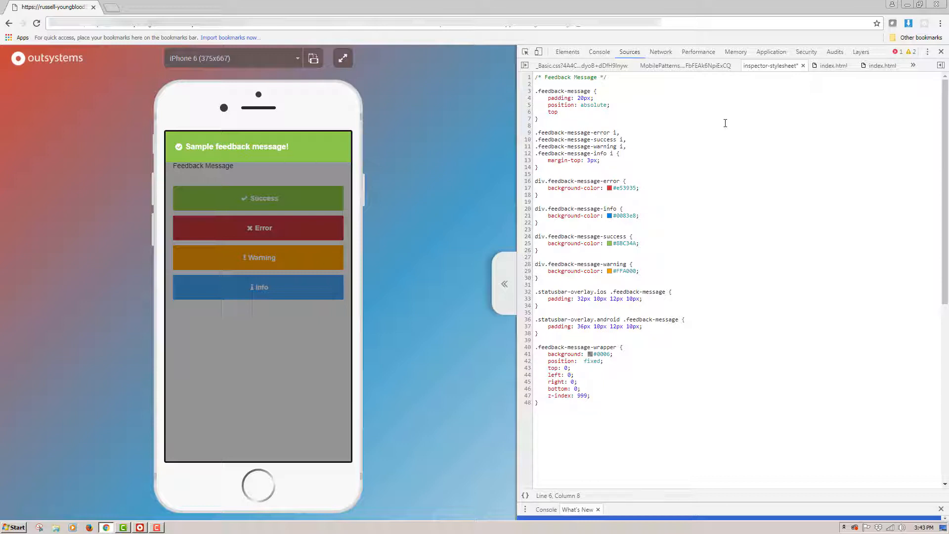
pyautogui.write('auto')
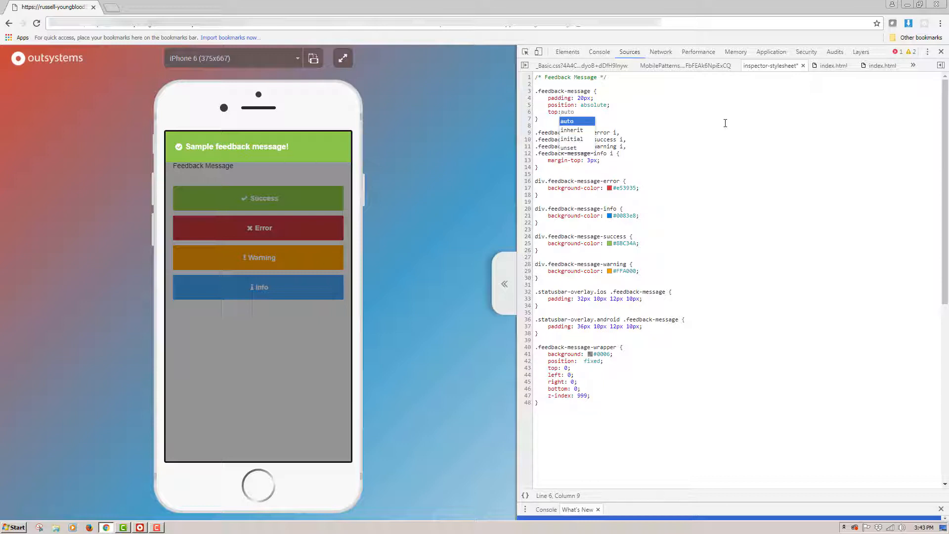
pyautogui.write('50%;')
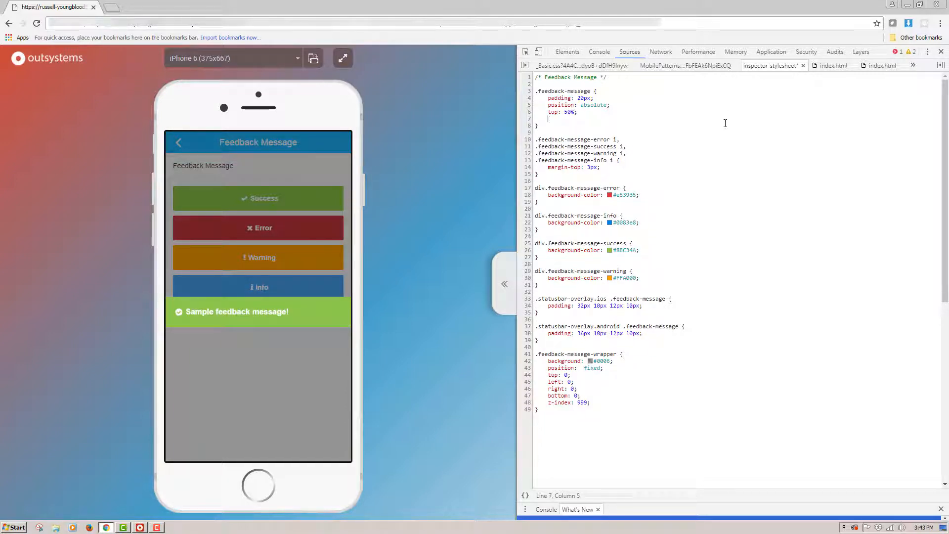
# Add left 50%, right initial, width 80vw and min-height 200px to .feedback-message.
pyautogui.write('left:')
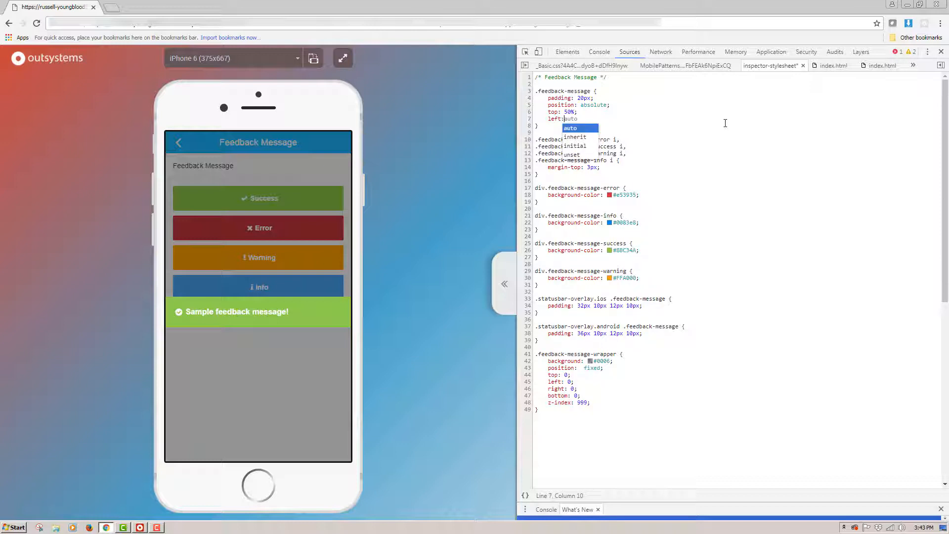
pyautogui.write('50%;')
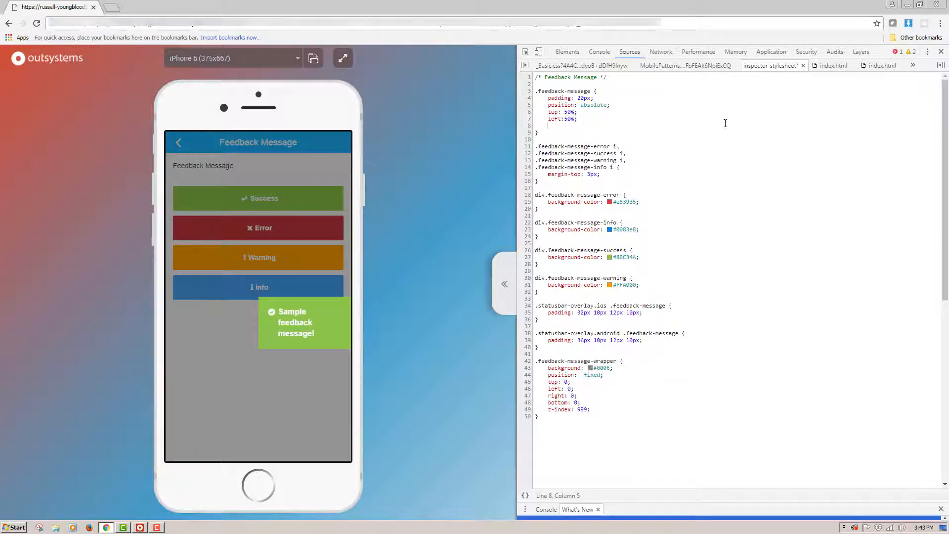
pyautogui.write('right')
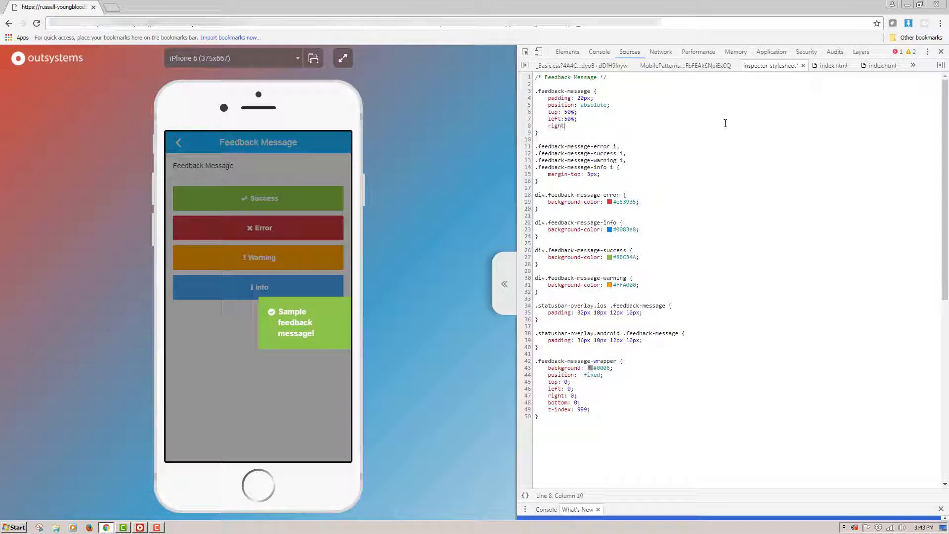
pyautogui.write('inherit')
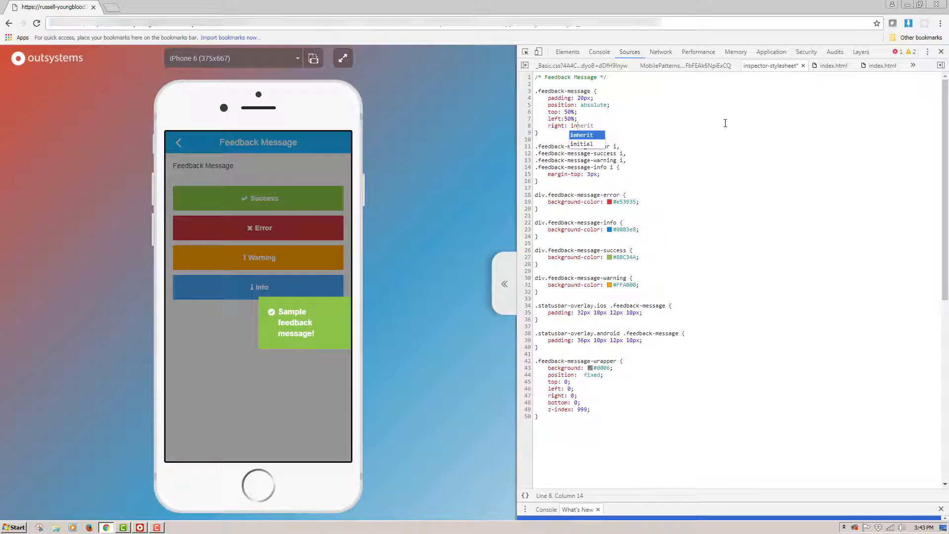
pyautogui.click(582, 143)
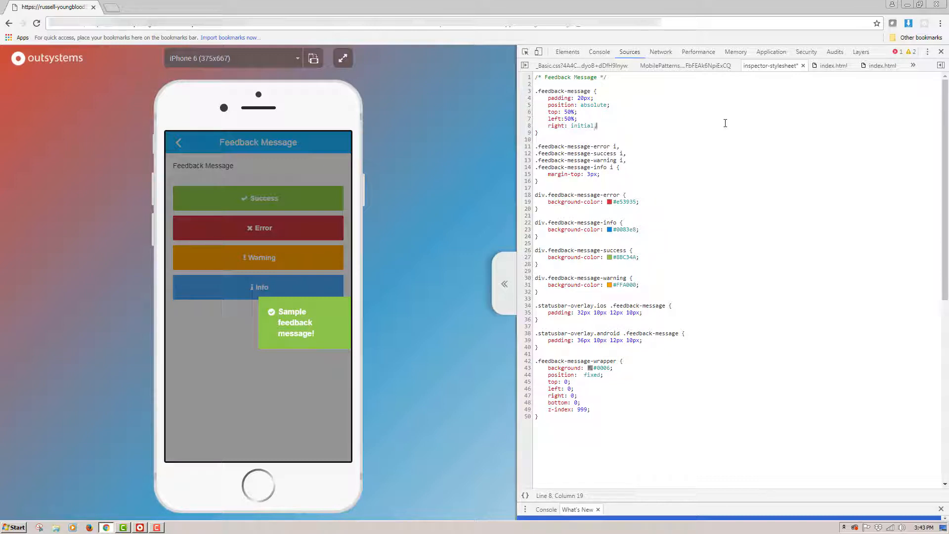
pyautogui.write('width:')
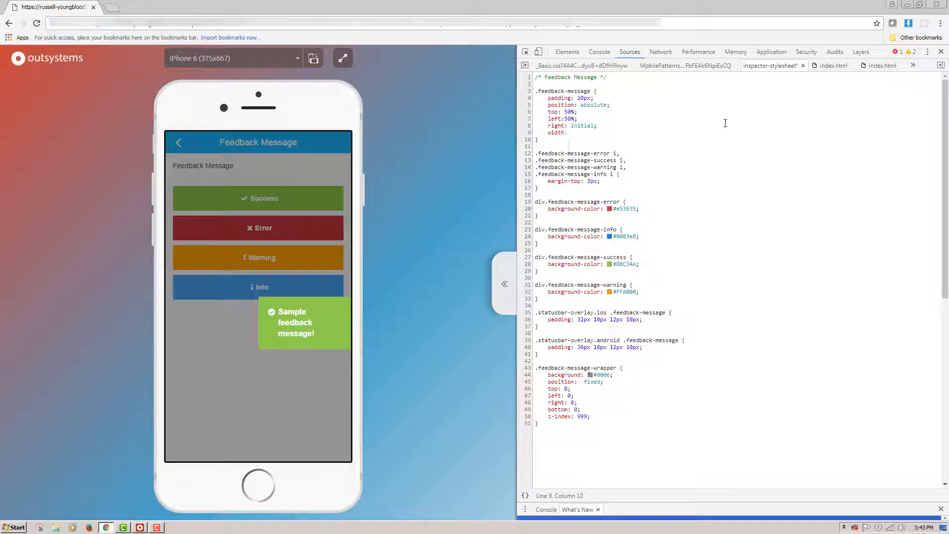
pyautogui.write('80vs')
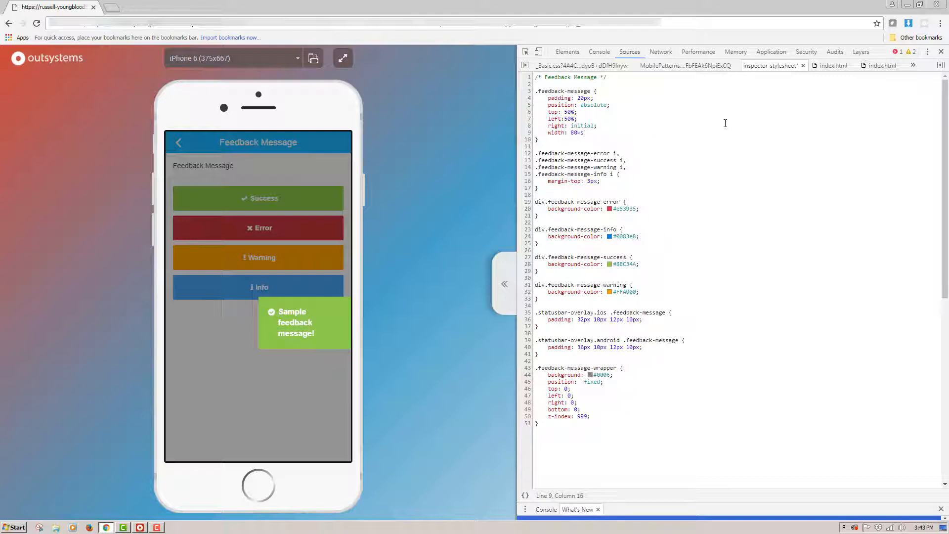
pyautogui.write('min-height:')
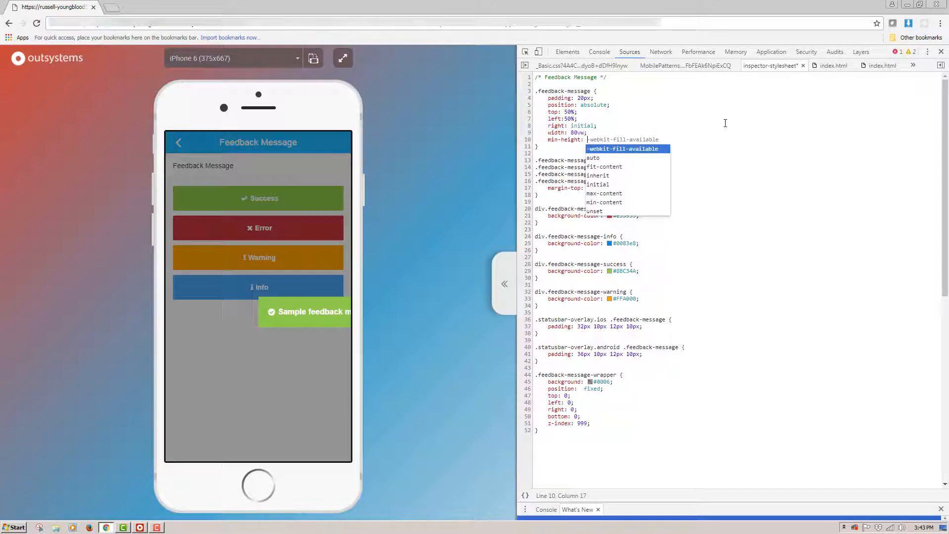
pyautogui.write('200')
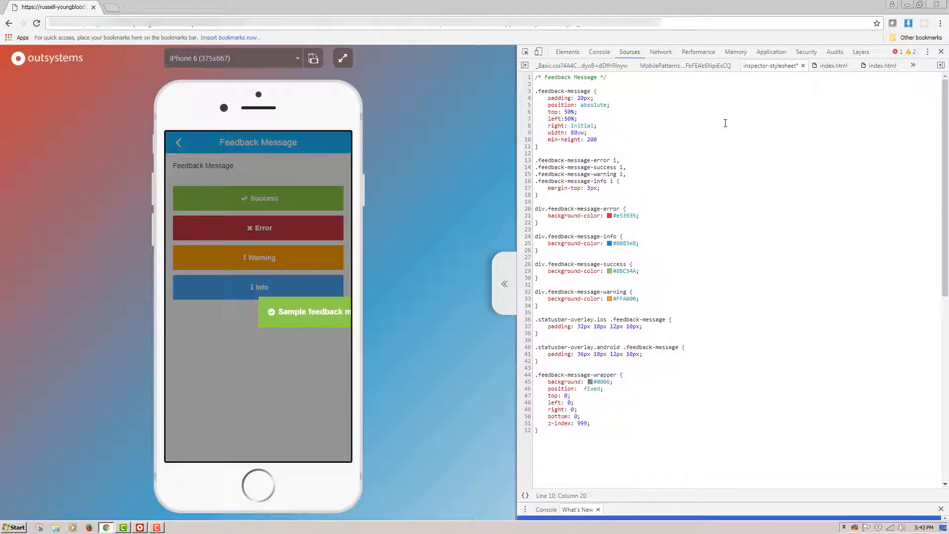
pyautogui.write('px;')
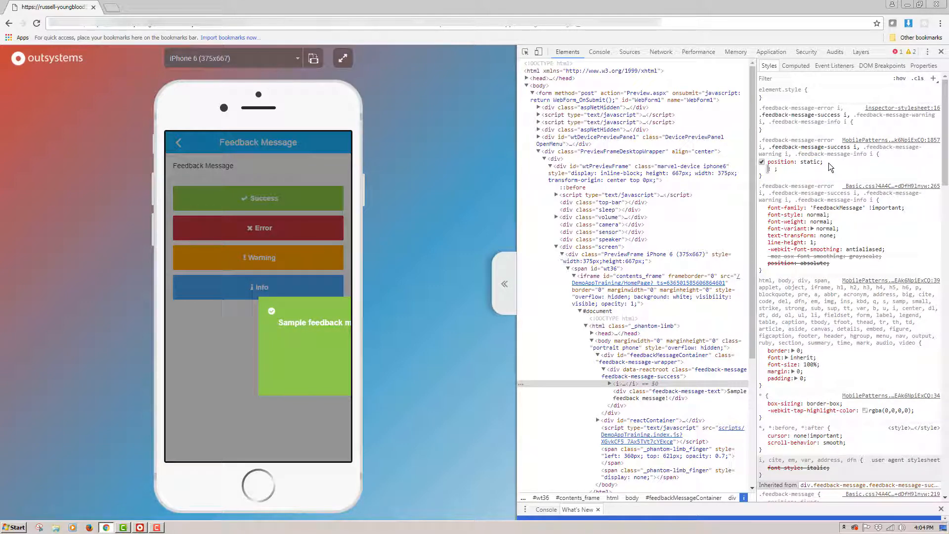
# Make the icon rule static, display block, centered, 70px font size and 0.8 opacity.
pyautogui.write('display: block;')
pyautogui.write('opacity: ')
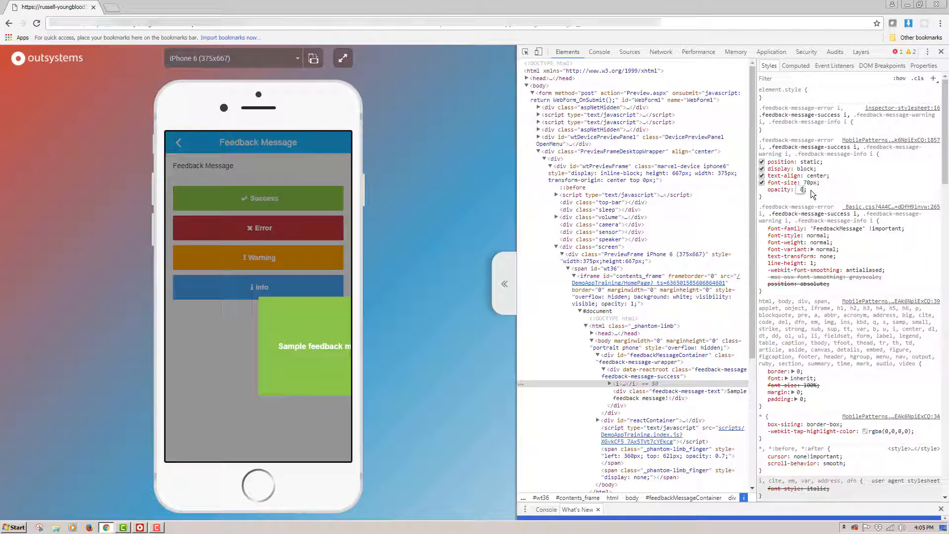
pyautogui.write('0.8')
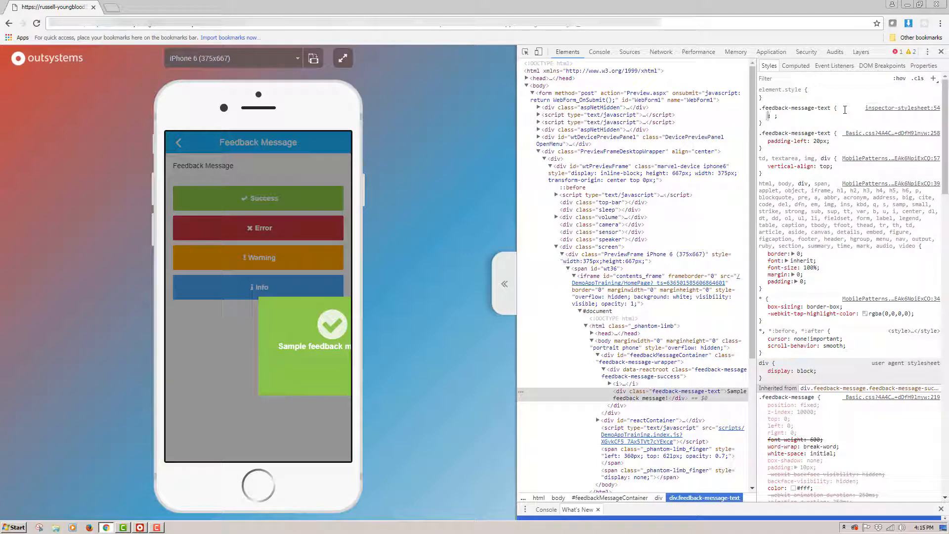
# Give the .feedback-message-text rule padding: 20px in the Styles pane.
pyautogui.write('padding')
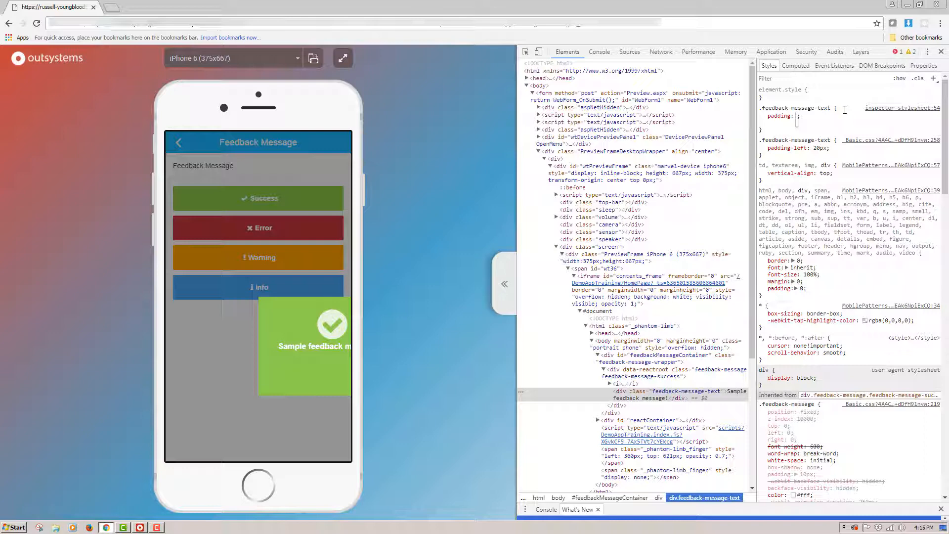
pyautogui.write('20px 0 0')
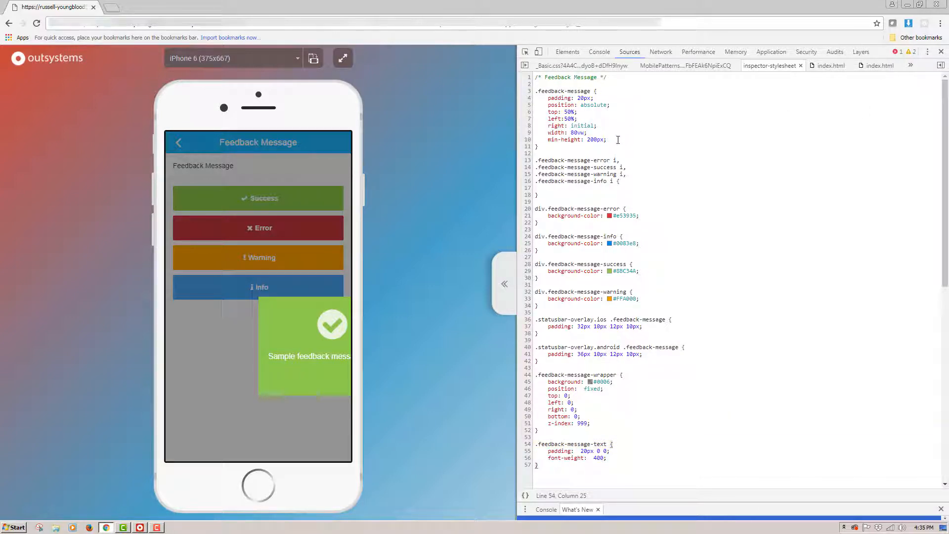
# Add text-align center and transform translateX(-50%) translateY(-50%) to .feedback-message.
pyautogui.press('Enter')
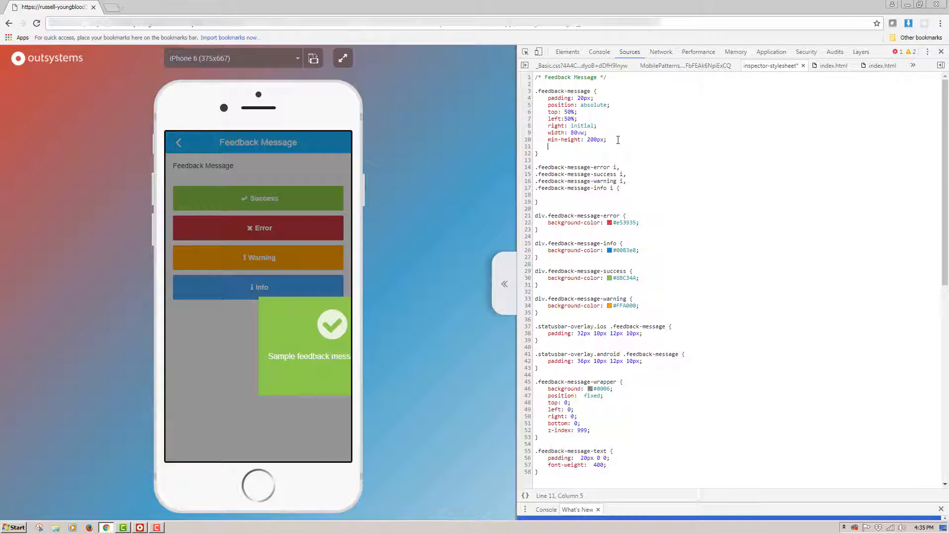
pyautogui.write('text-align: center;')
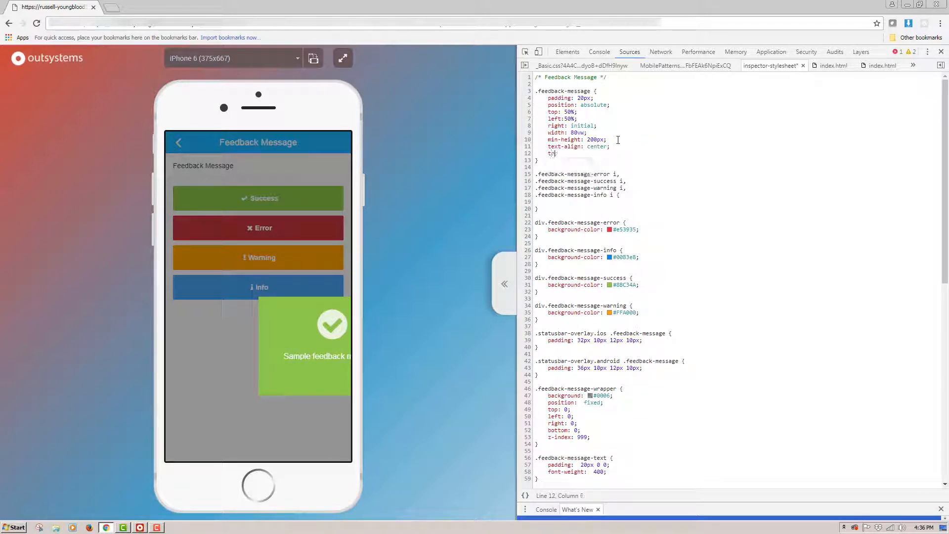
pyautogui.write('transform')
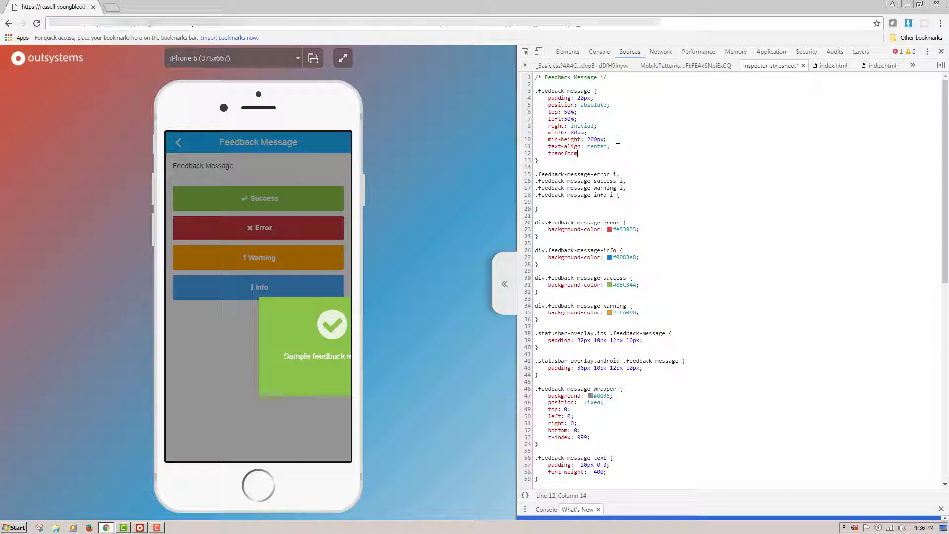
pyautogui.write('inherit')
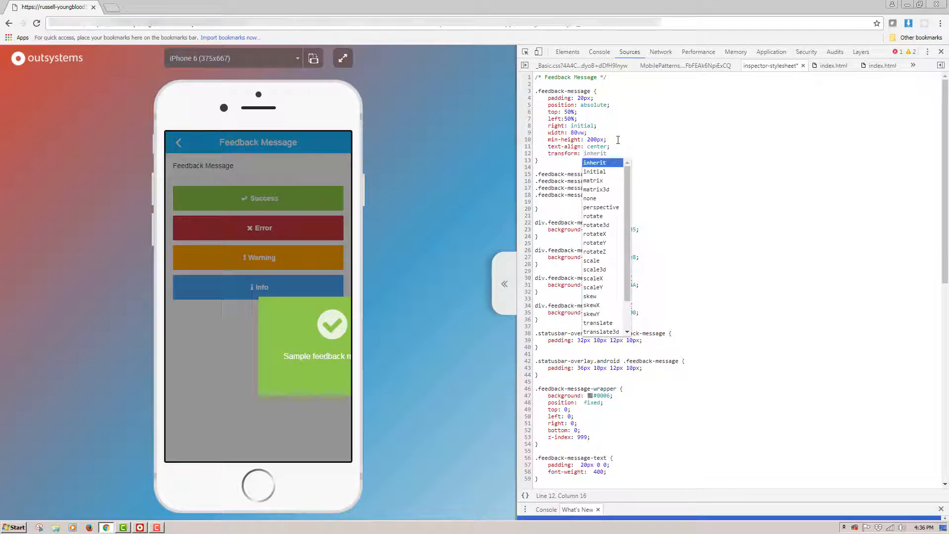
pyautogui.write('translatex (-50%')
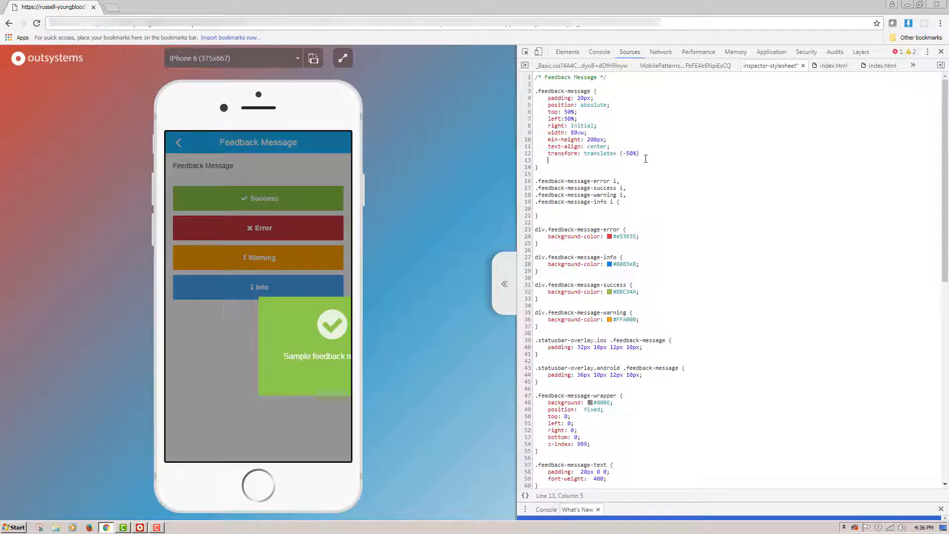
pyautogui.write('translateY (-50%)')
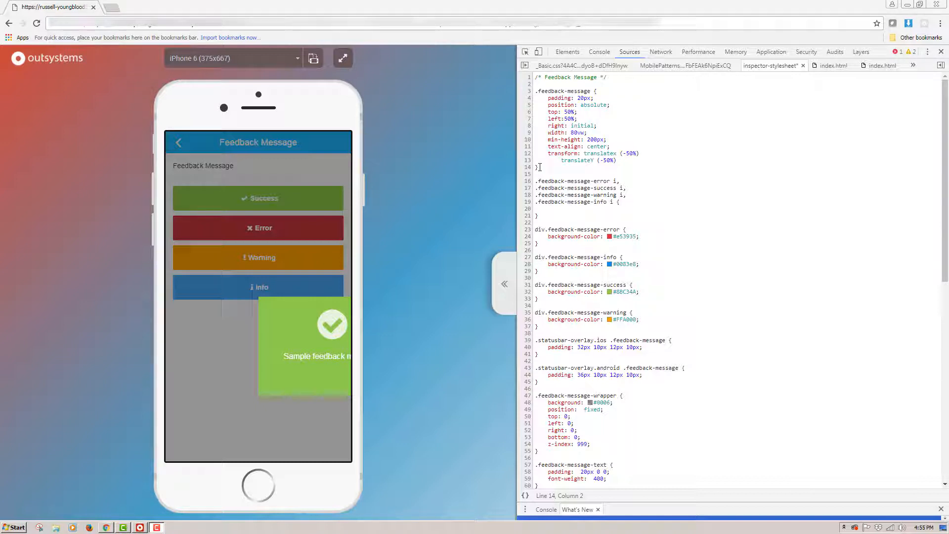
# Copy the slide-down keyframes from Basic.css into inspector-stylesheet, adding translateX(-50%).
pyautogui.click(566, 51)
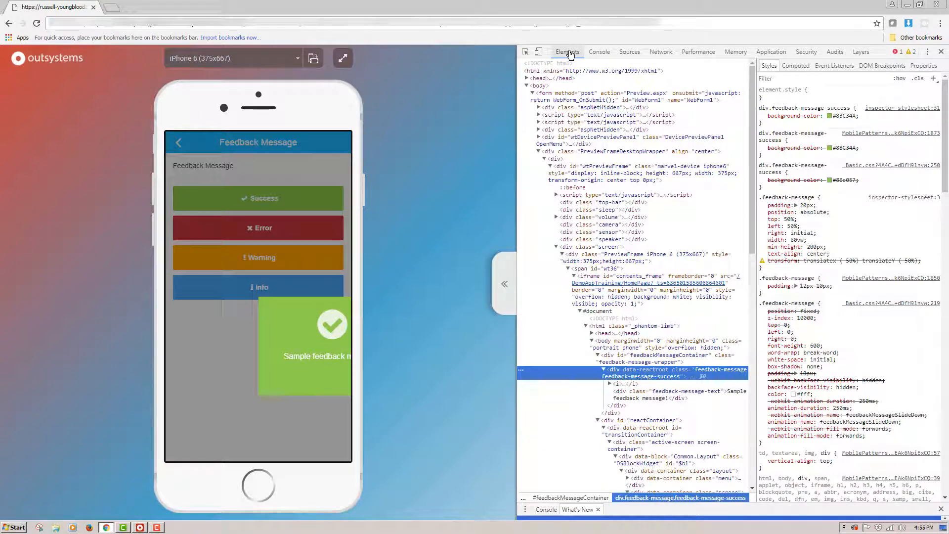
pyautogui.click(796, 65)
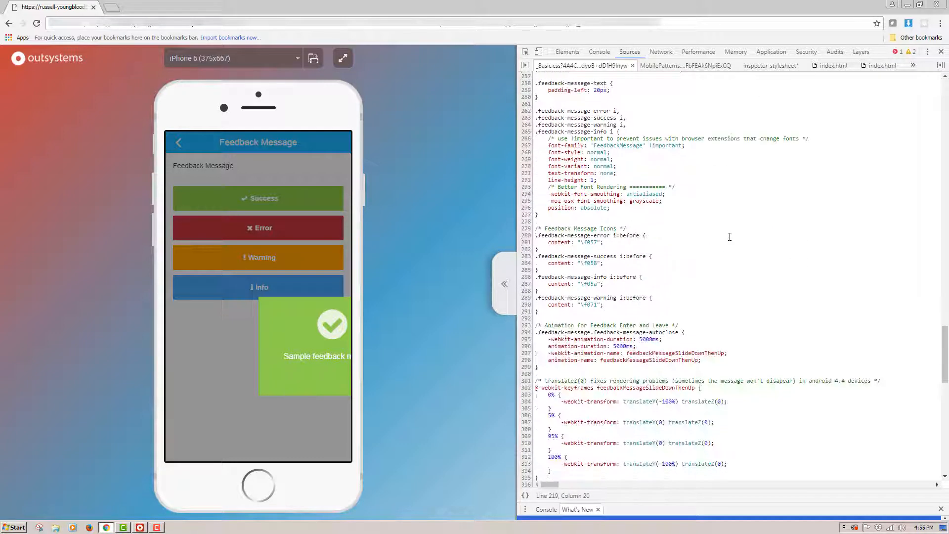
pyautogui.scroll(-3)
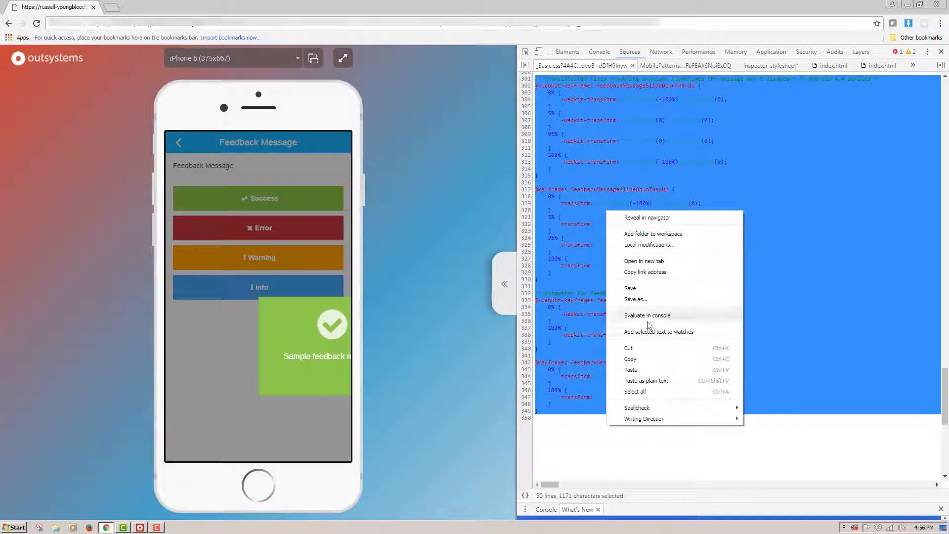
pyautogui.click(736, 91)
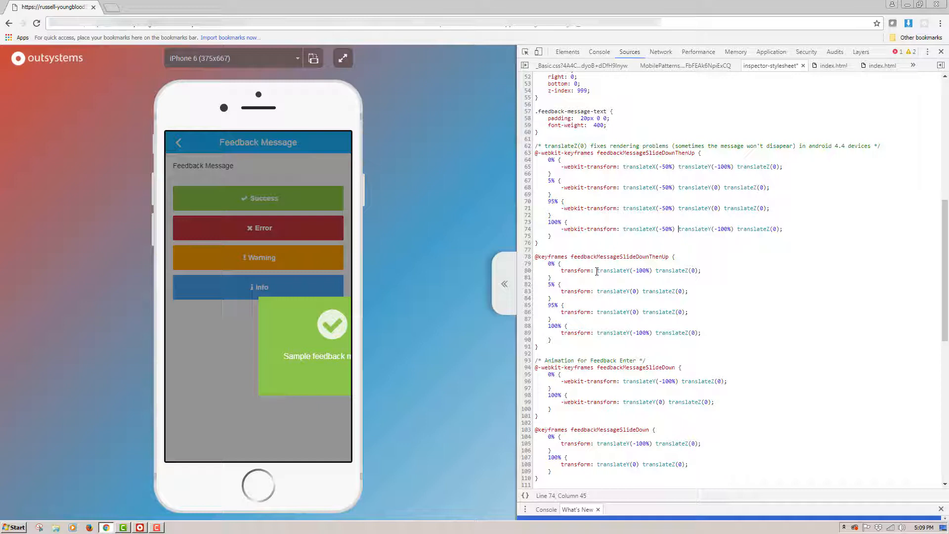
# Add translateX(-50%) to every slide-down keyframe and change translateY values to -200% and -50%.
pyautogui.click(599, 312)
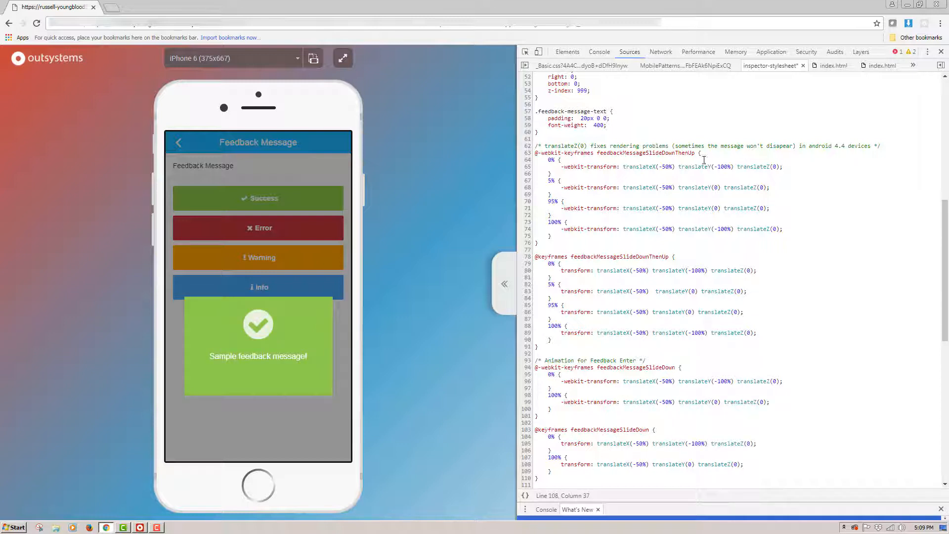
pyautogui.doubleClick(722, 167)
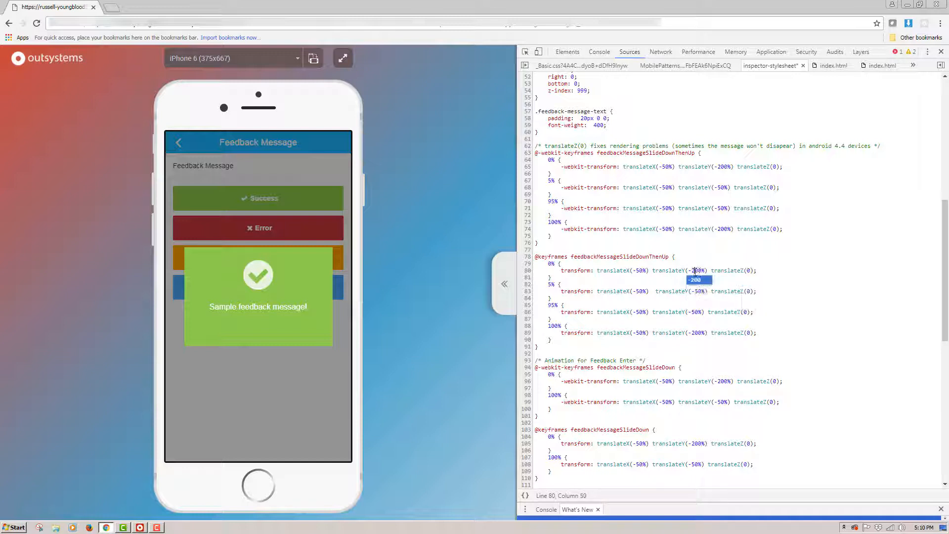
pyautogui.click(784, 167)
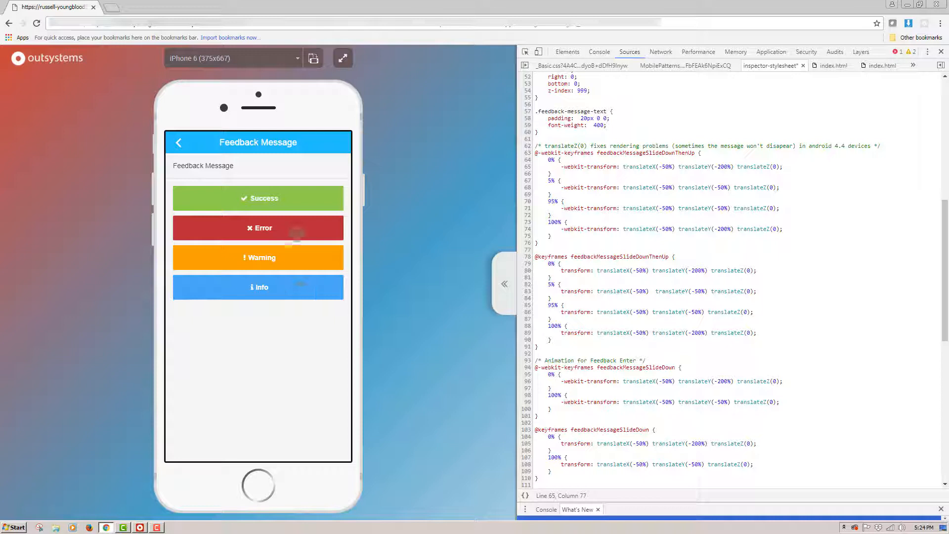
pyautogui.click(258, 227)
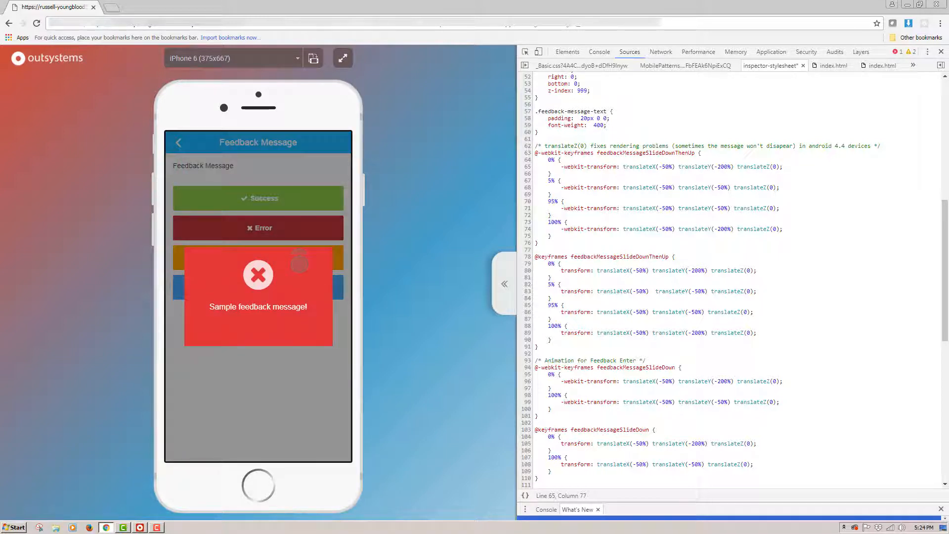
pyautogui.click(257, 198)
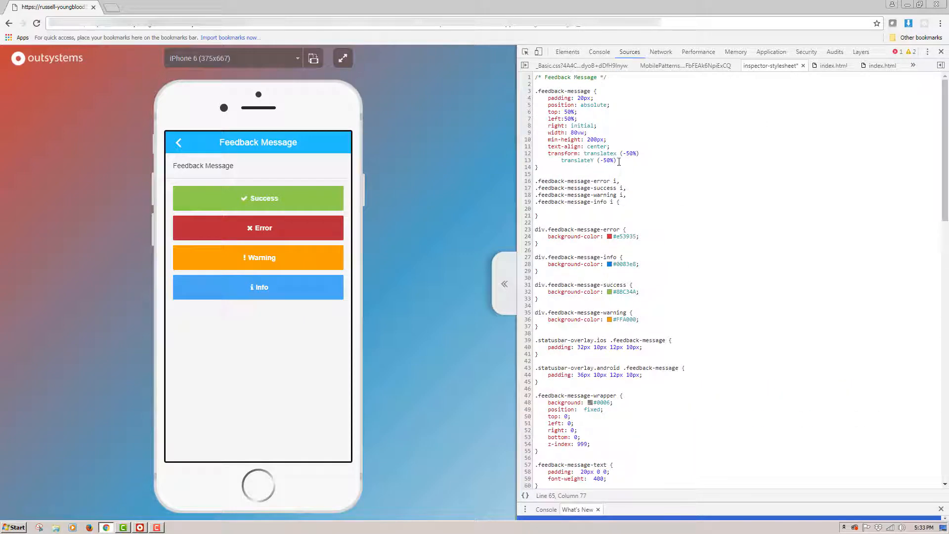
# Give .feedback-message a #fff background and add color: #333 beneath it.
pyautogui.write('background:')
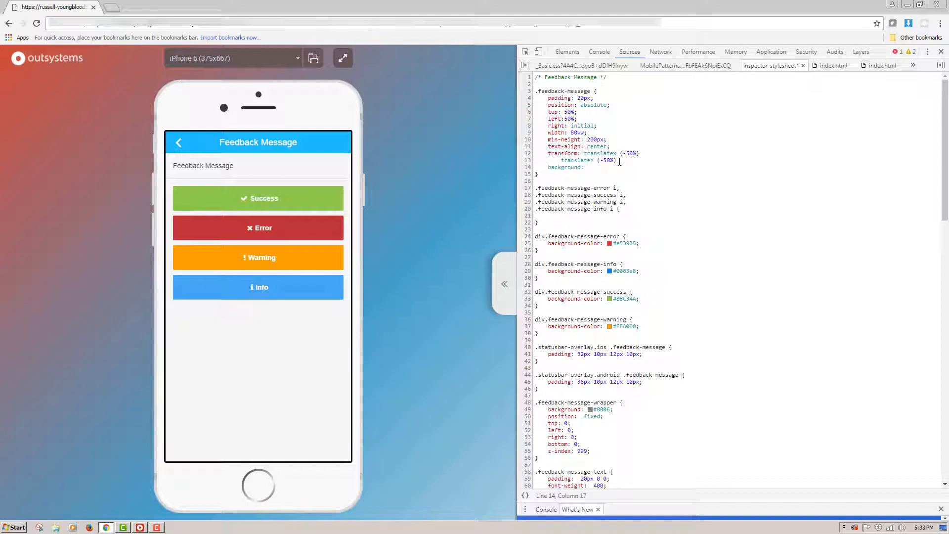
pyautogui.write('#fff;')
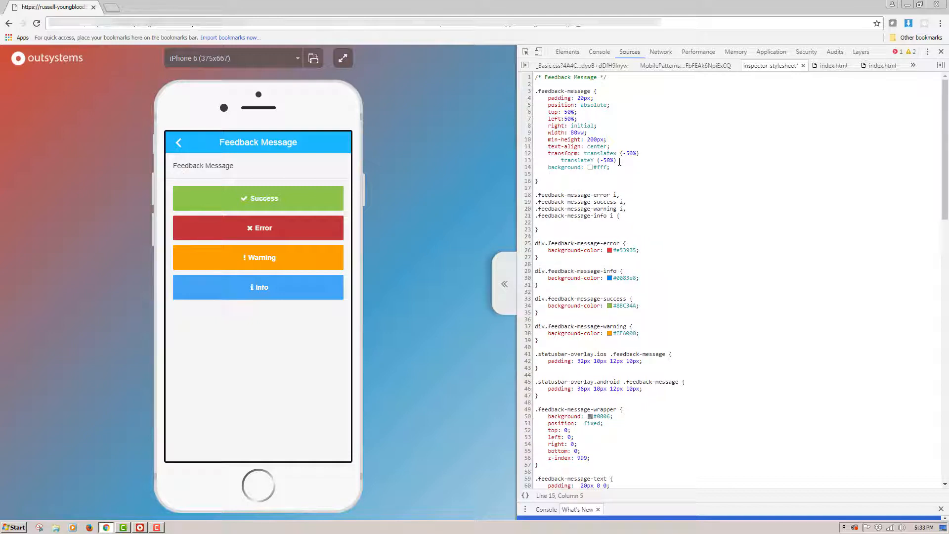
pyautogui.write('color')
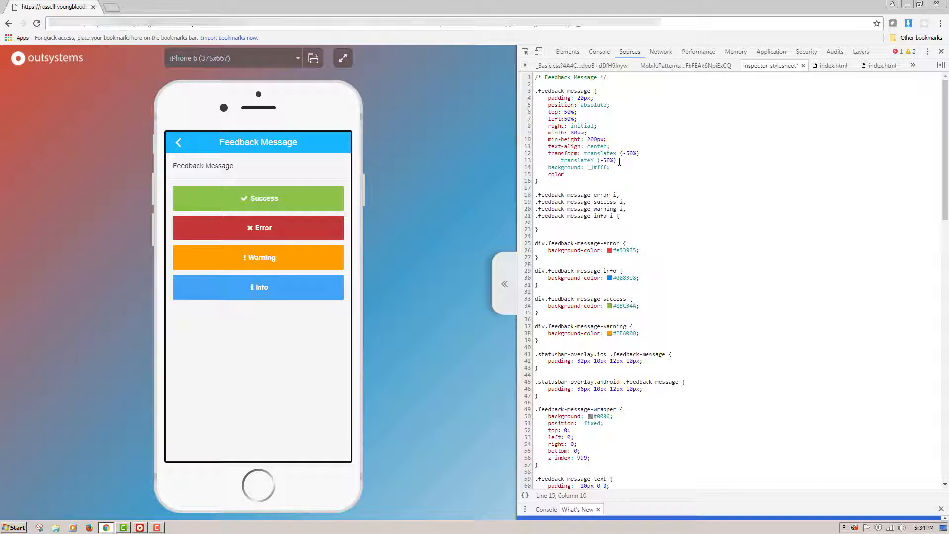
pyautogui.write('#333')
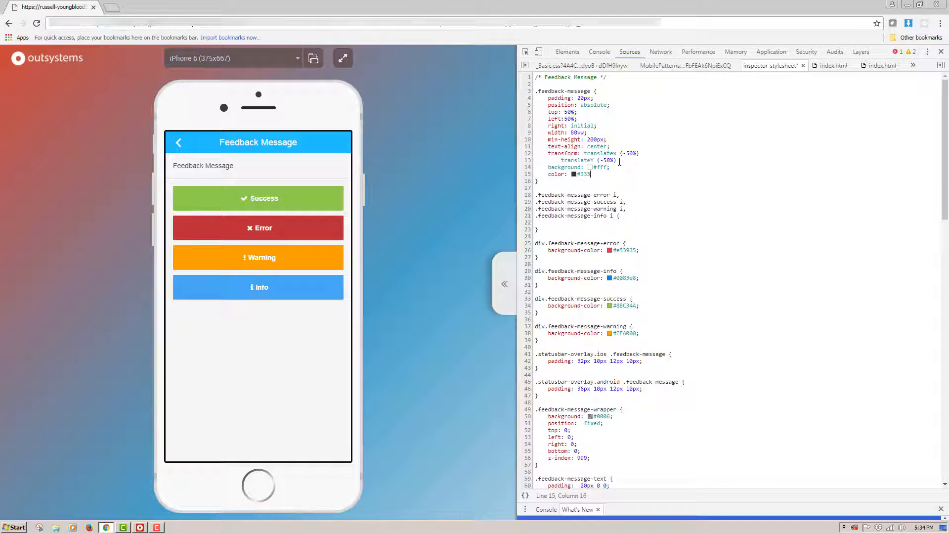
pyautogui.click(257, 197)
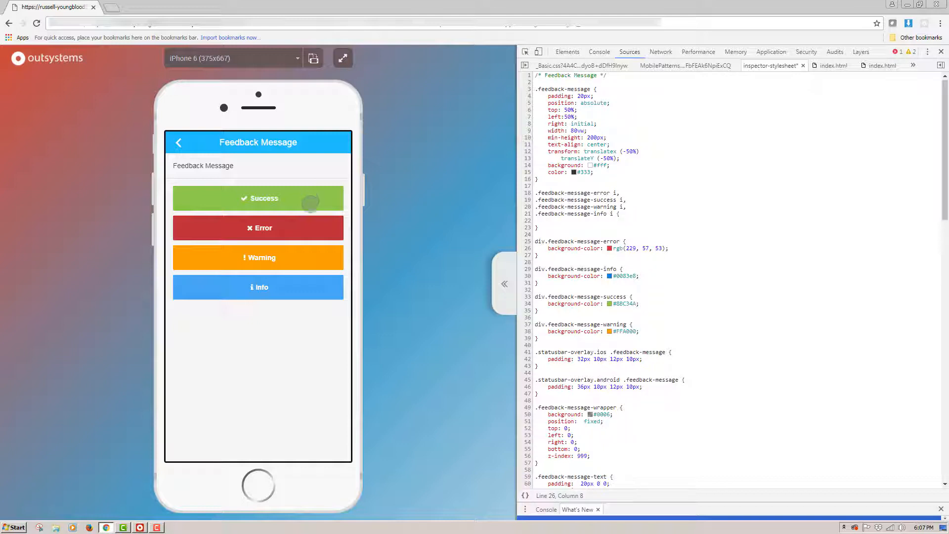
# Merge the four div.feedback-message-* selectors into one rule with rgba(255,255,255,.9) background.
pyautogui.click(257, 227)
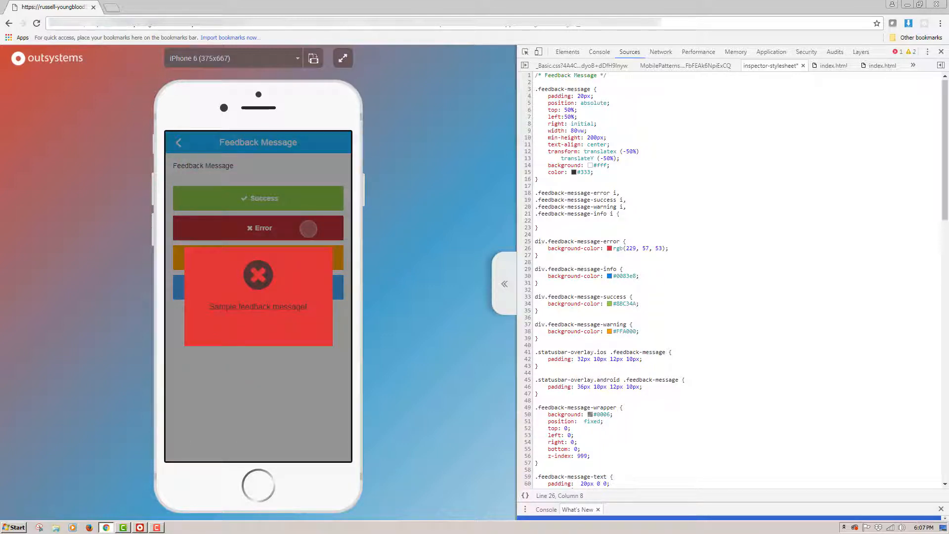
pyautogui.click(587, 331)
pyautogui.write('background-color:')
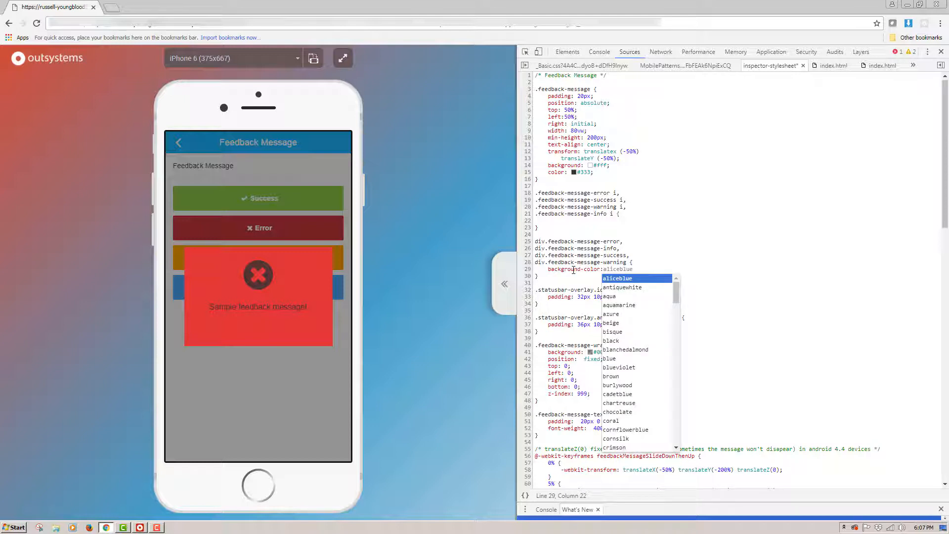
pyautogui.click(608, 269)
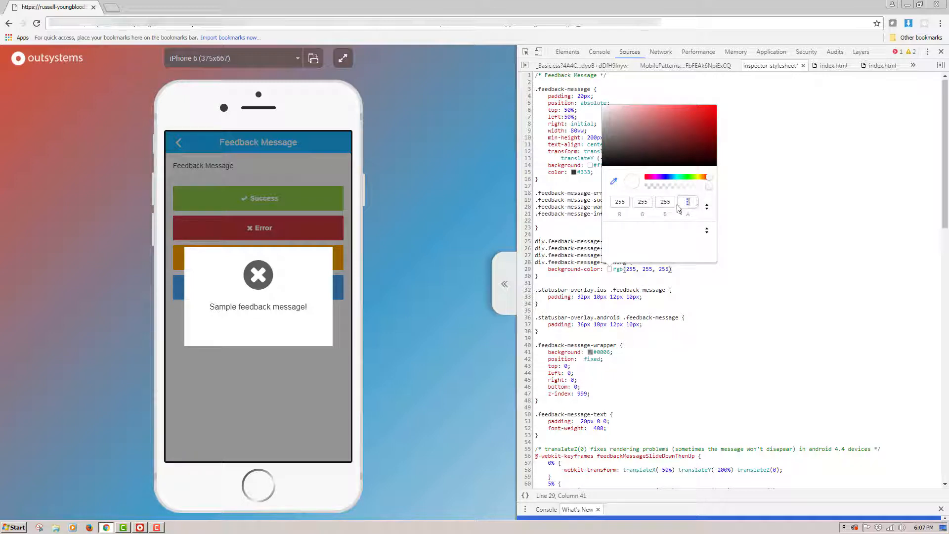
pyautogui.write('.9')
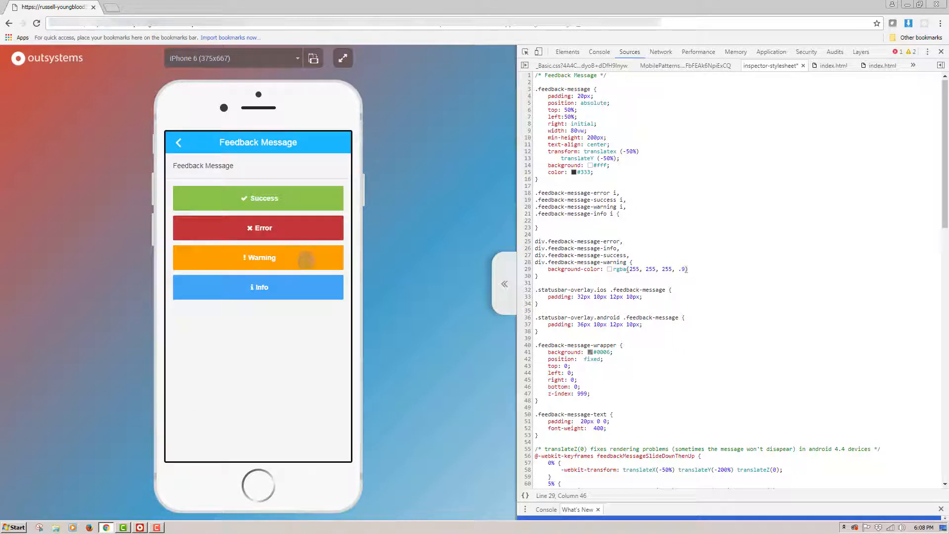
pyautogui.click(257, 228)
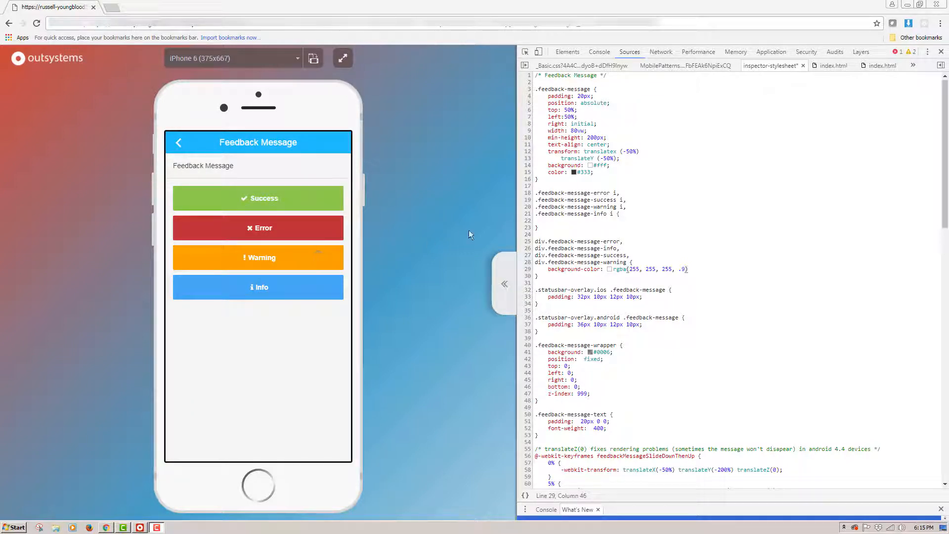
# Colour the icons #E91E63 error, #4CAF50 success, #FF9800 warning, #2196F3 info, then test the preview.
pyautogui.moveTo(535, 192); pyautogui.dragTo(539, 227)
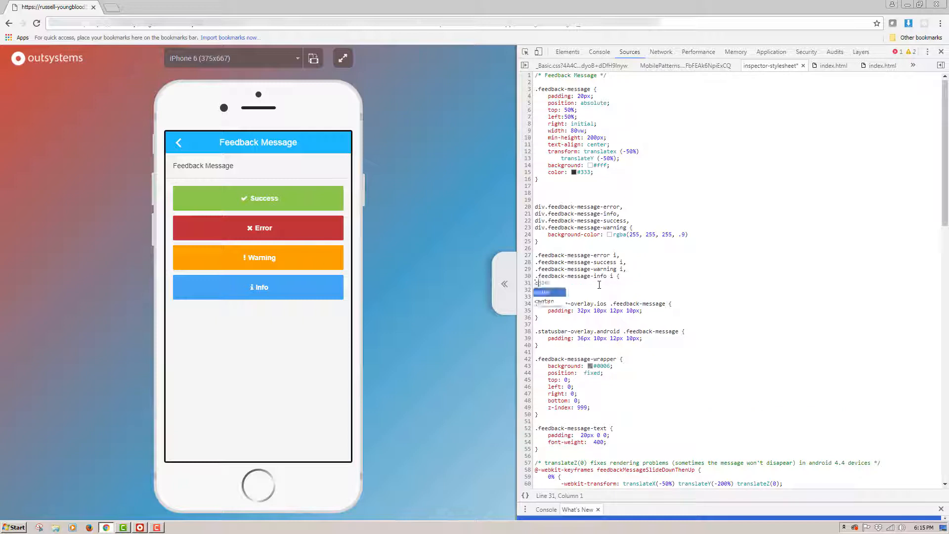
pyautogui.write('color: #fff')
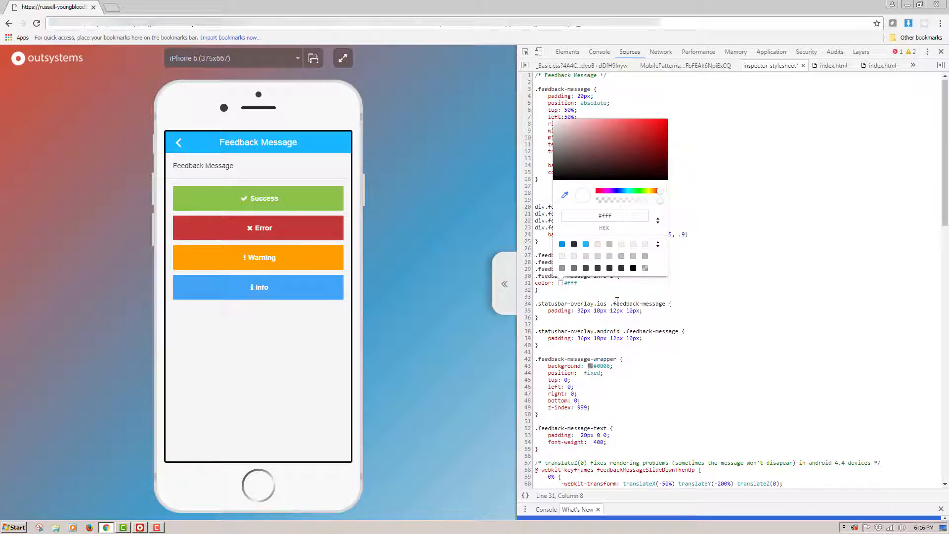
pyautogui.click(623, 269)
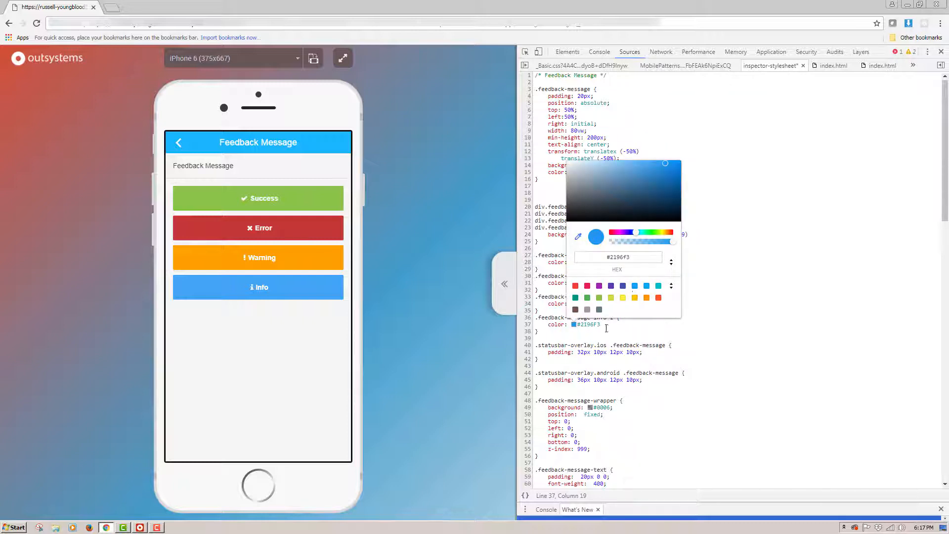
pyautogui.click(609, 330)
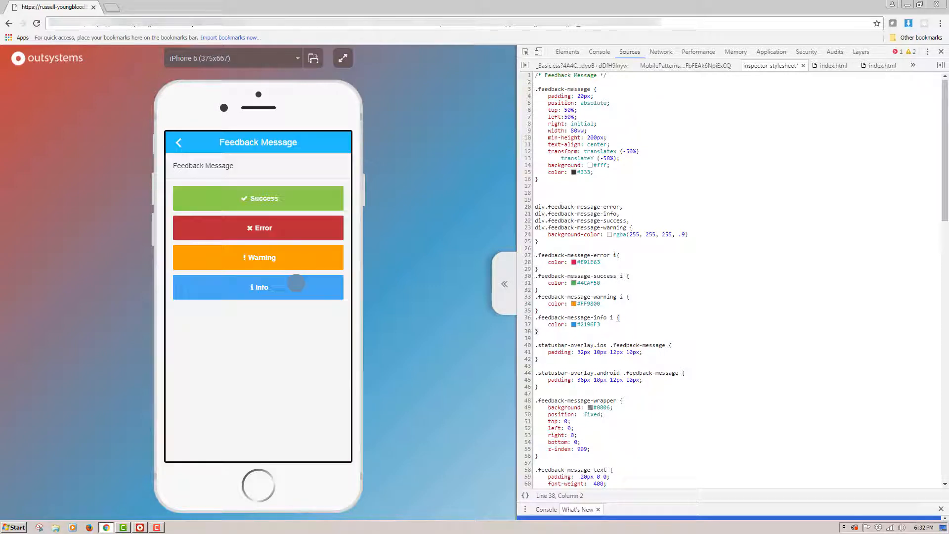
pyautogui.click(258, 287)
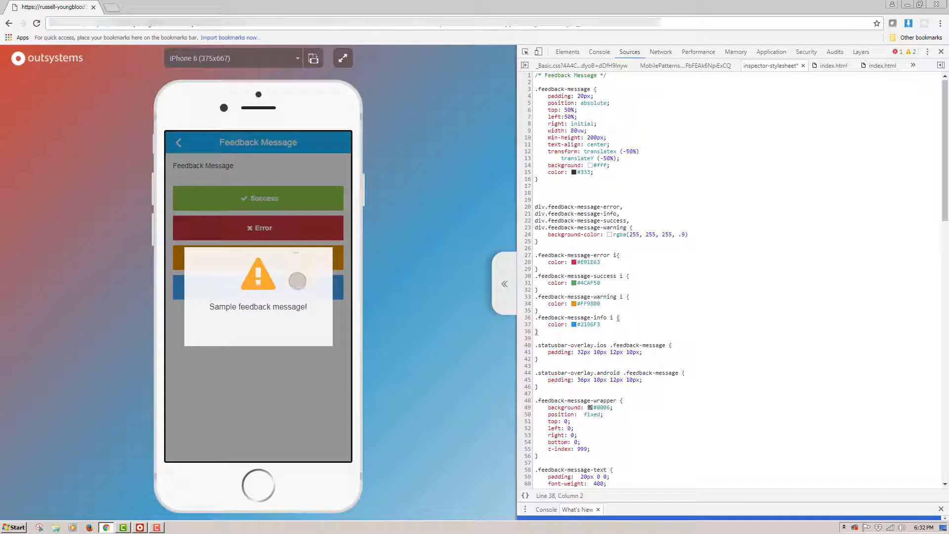
pyautogui.click(257, 286)
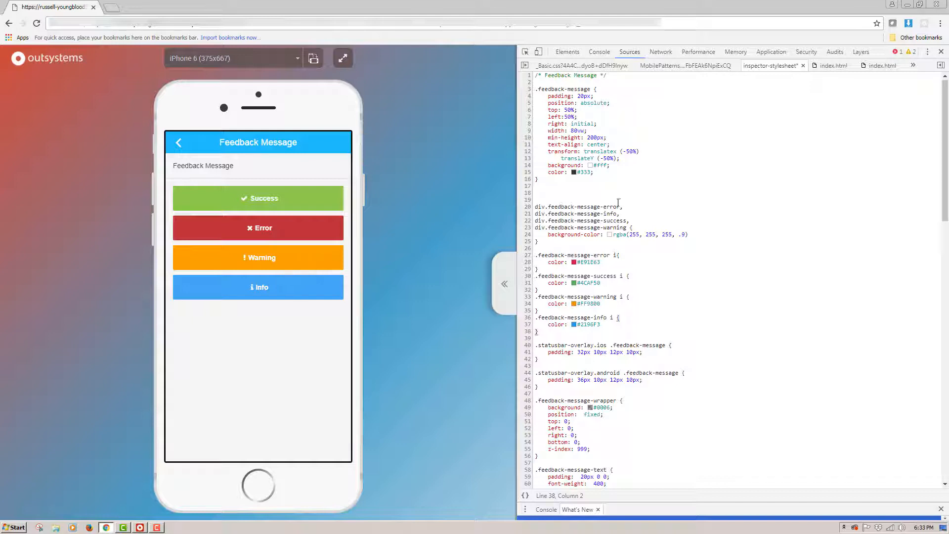
# Add border-radius: 8px to the .feedback-message rule.
pyautogui.moveTo(546, 150); pyautogui.dragTo(619, 158)
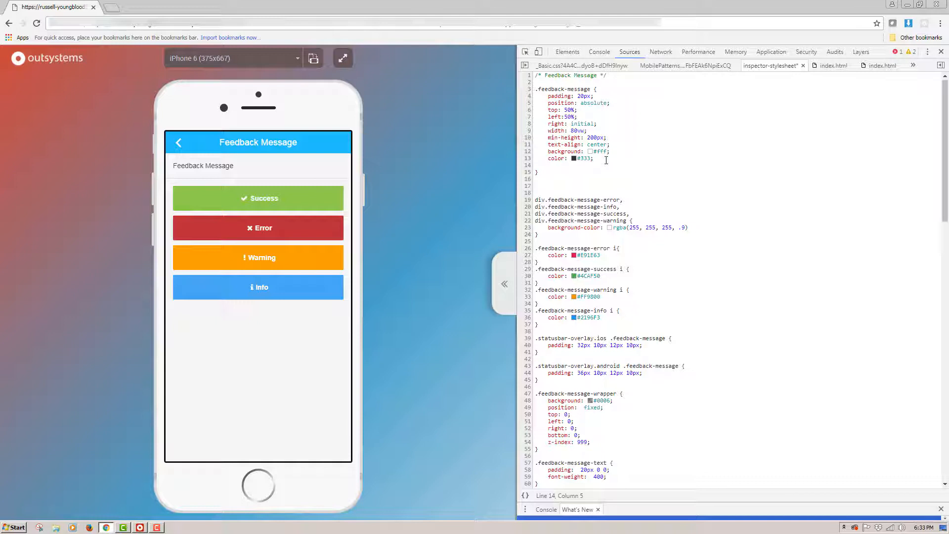
pyautogui.write('border-radius:')
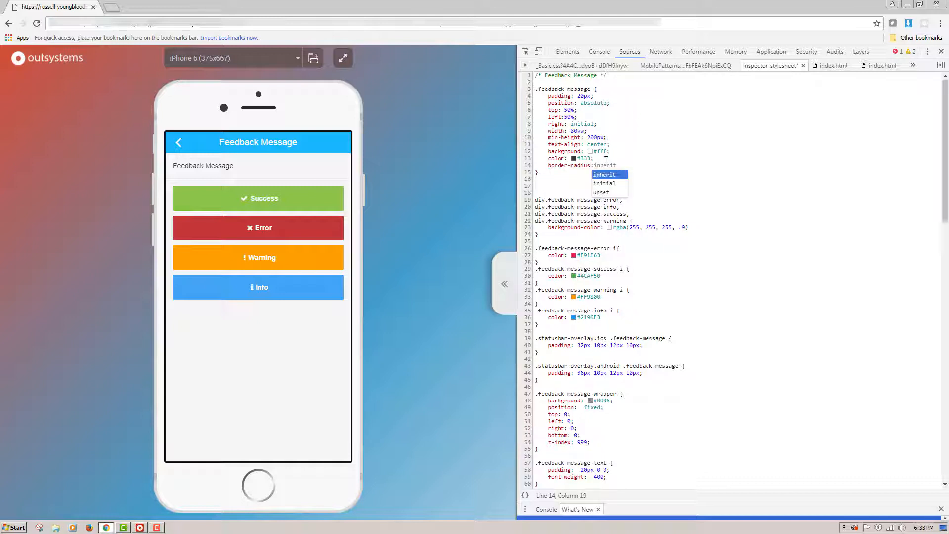
pyautogui.write('8')
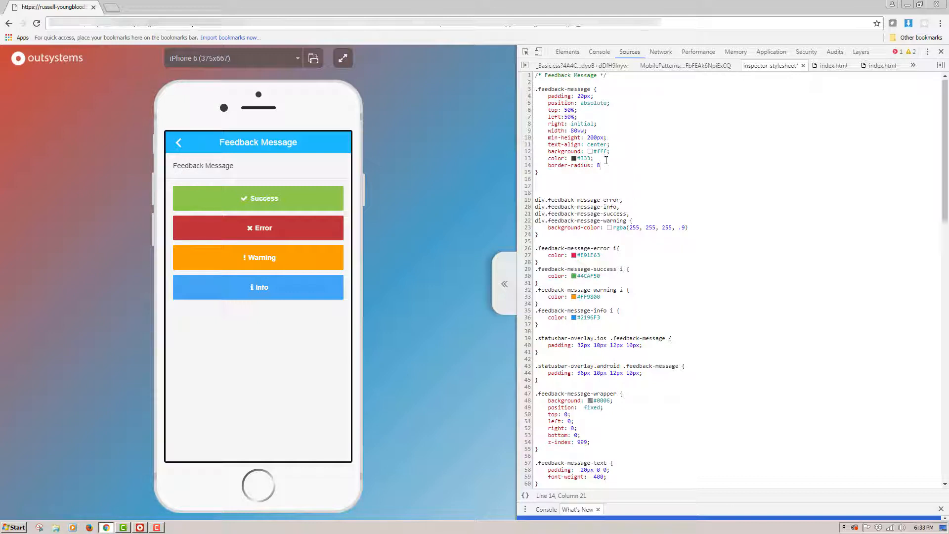
pyautogui.write('px;')
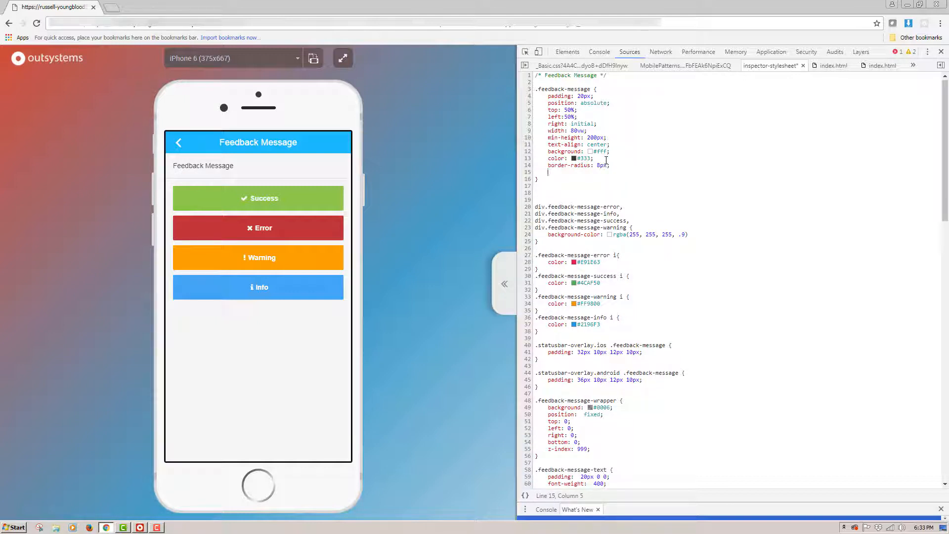
# Start a box-shadow: 0 0 5px declaration in the same rule.
pyautogui.write('bp')
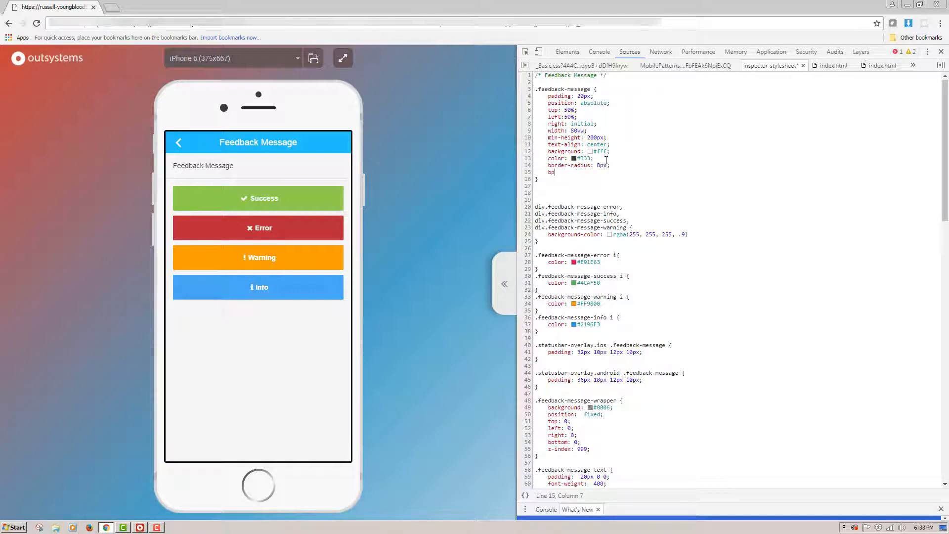
pyautogui.write('ox-shadow:')
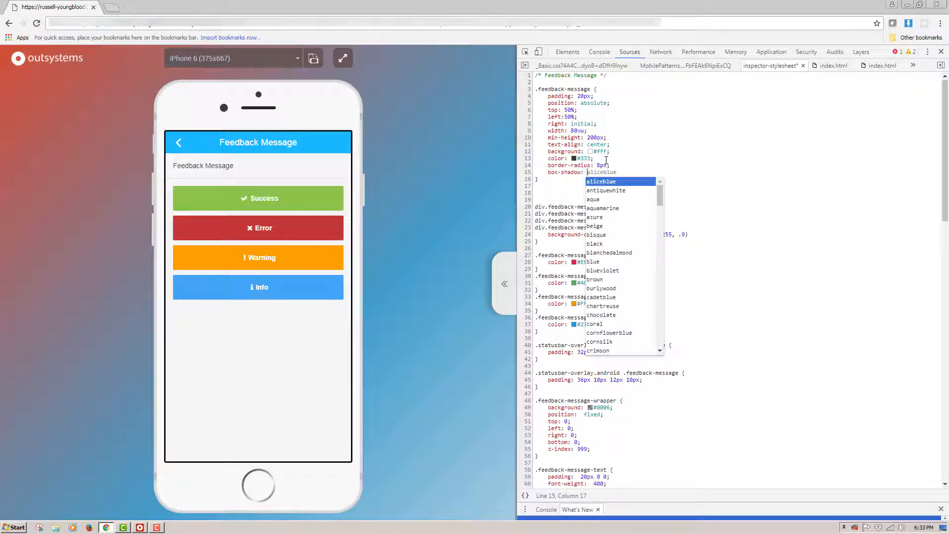
pyautogui.write('0 0')
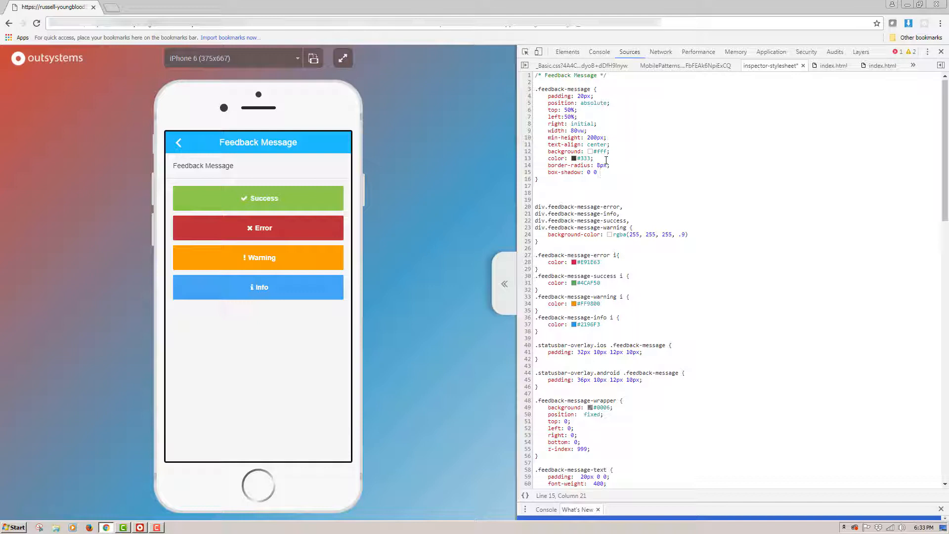
pyautogui.write('5px')
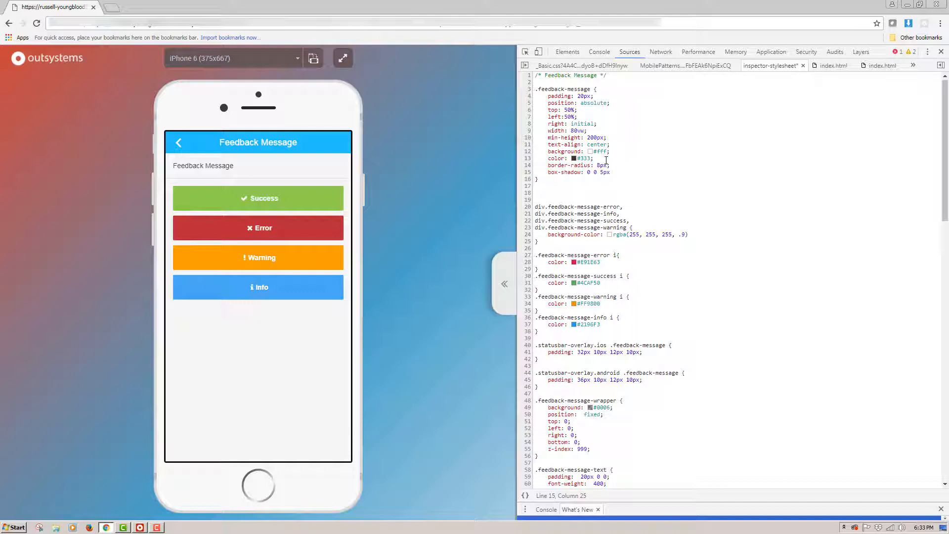
pyautogui.write('#3')
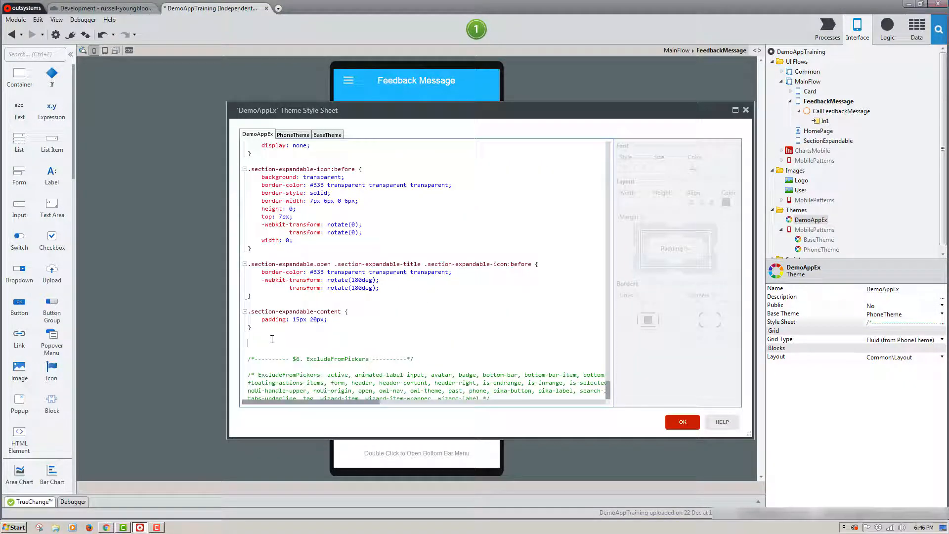
# Save the DemoAppEx theme style sheet, publish with 1-Click Publish, and preview an error message.
pyautogui.scroll(-3)
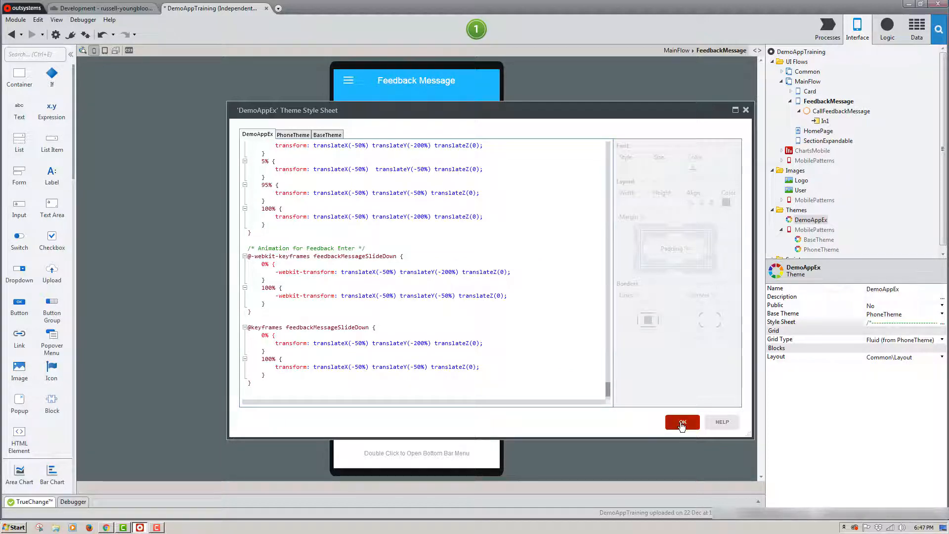
pyautogui.click(682, 422)
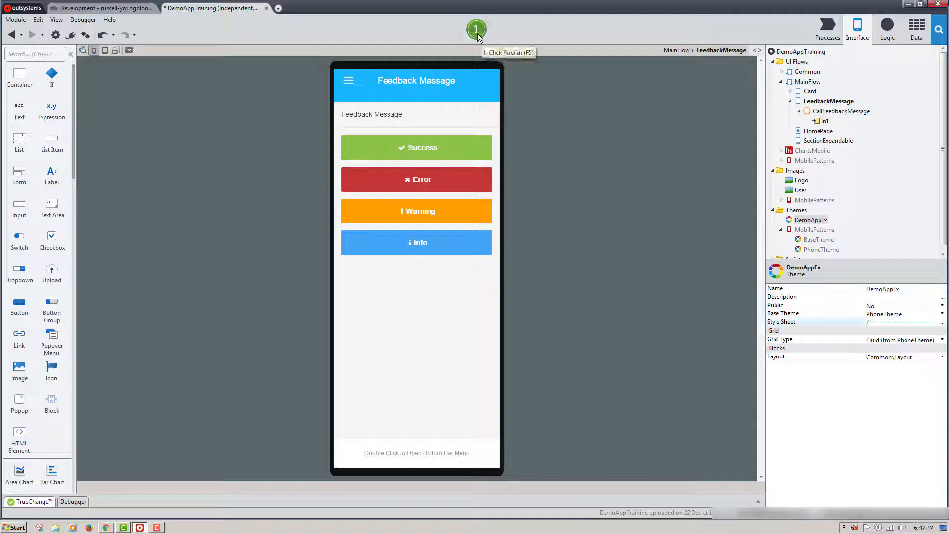
pyautogui.click(475, 29)
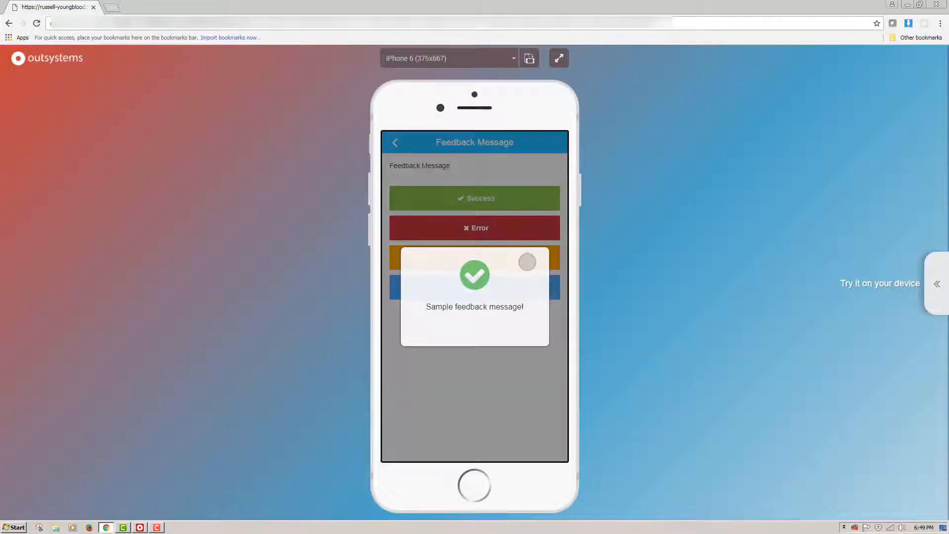
pyautogui.click(474, 227)
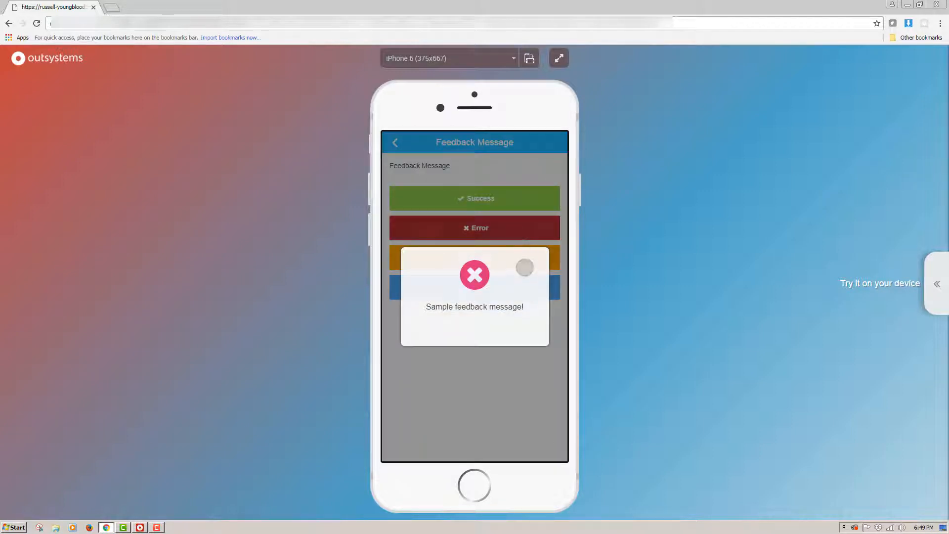